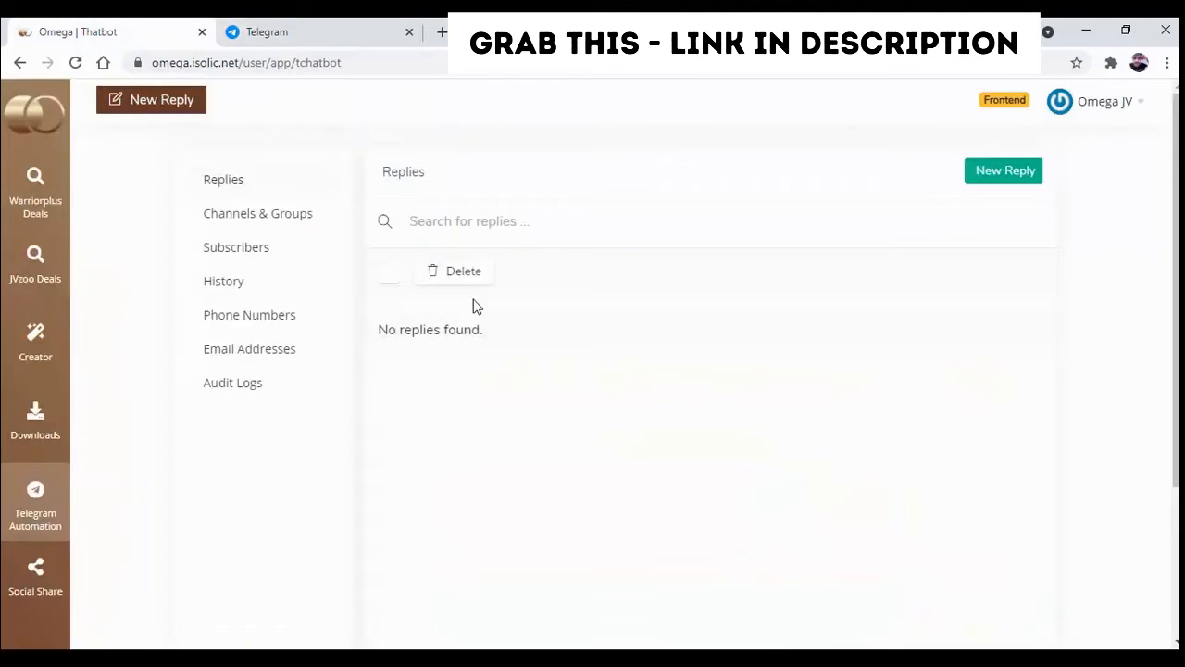
pyautogui.moveTo(545, 399)
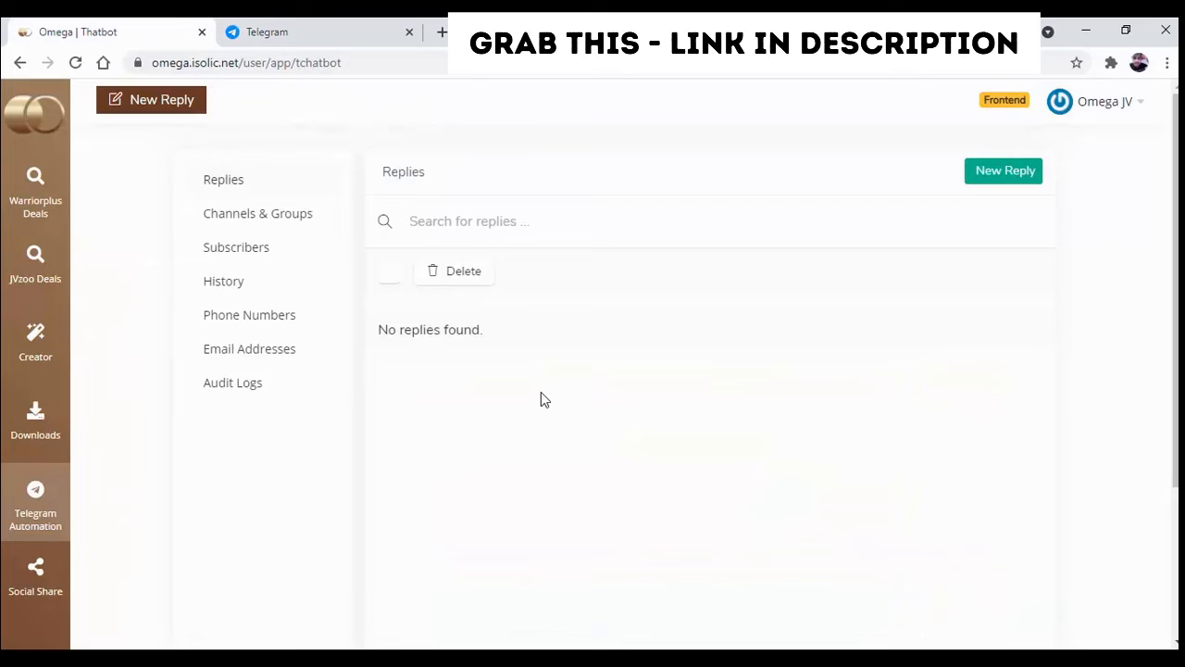
pyautogui.moveTo(584, 454)
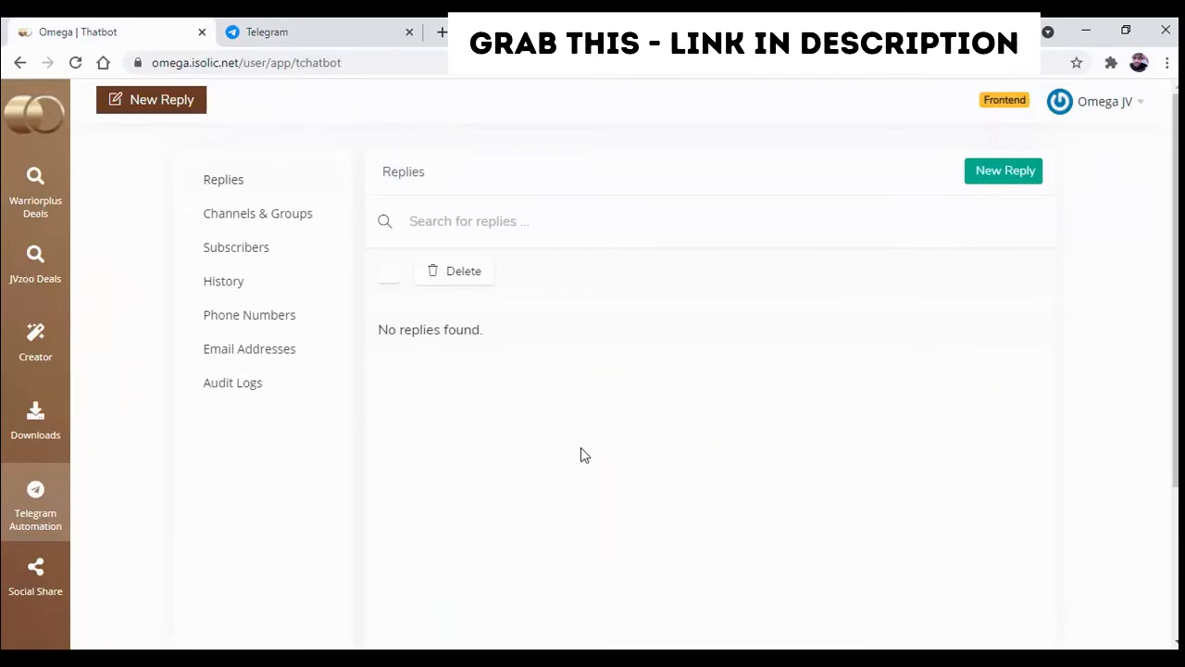
pyautogui.moveTo(1004, 170)
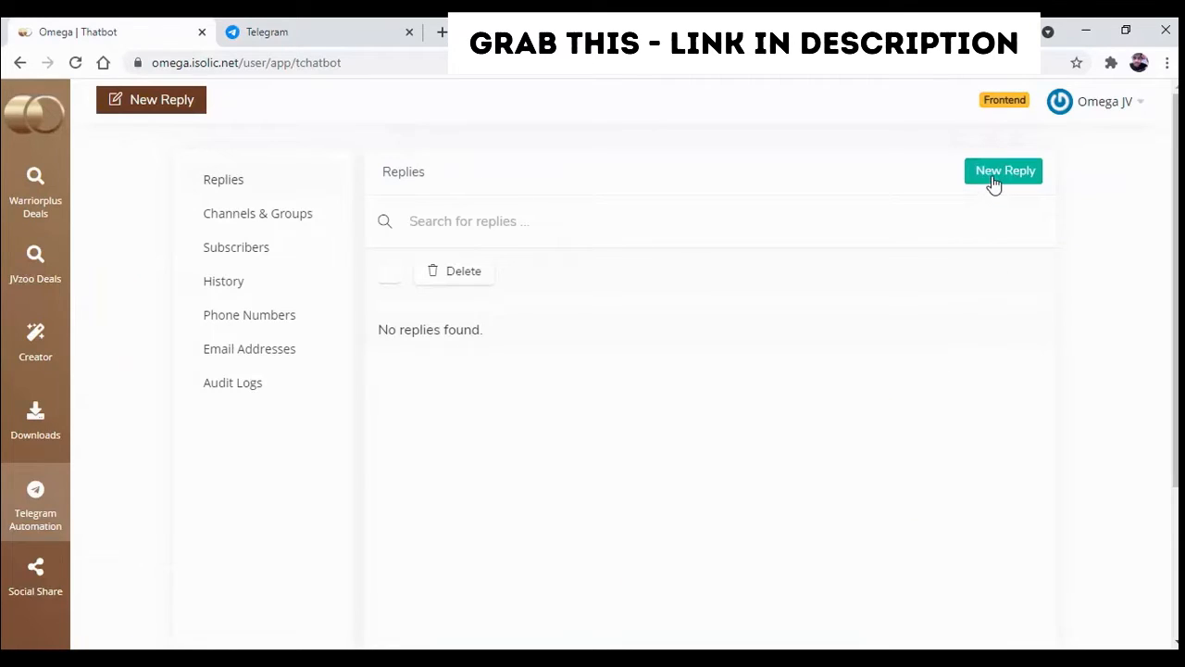
# Create and save a new auto-reply with keyword 'Hello' and body 'Hi! How are you?'.
pyautogui.click(1003, 170)
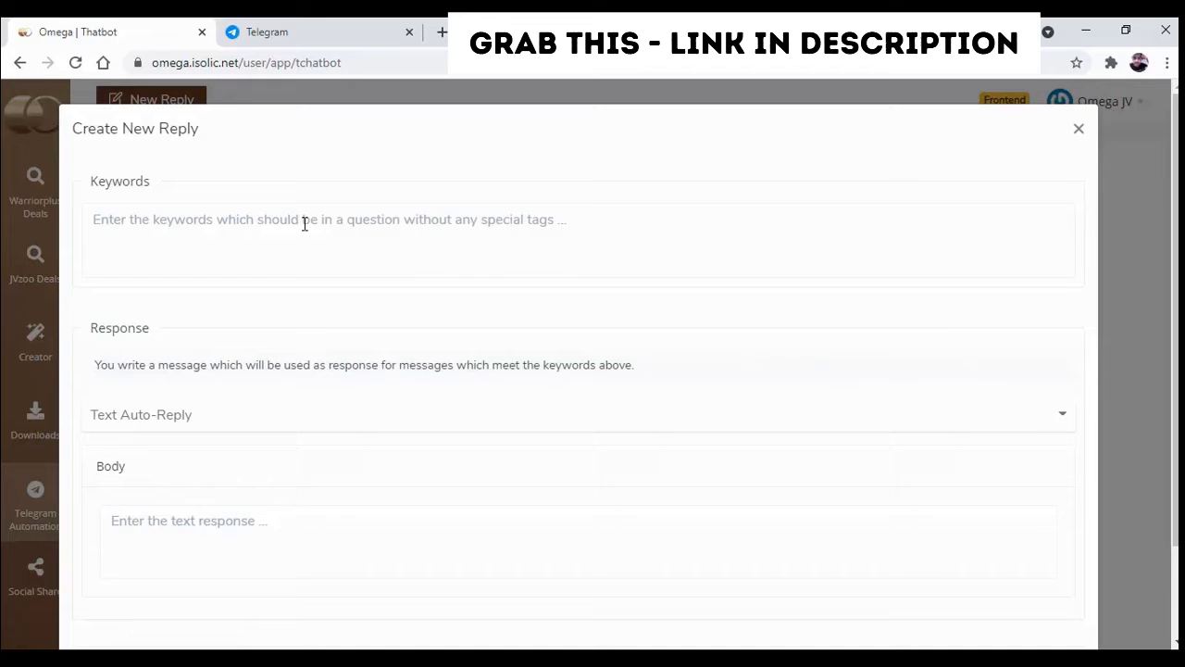
pyautogui.write('Hello')
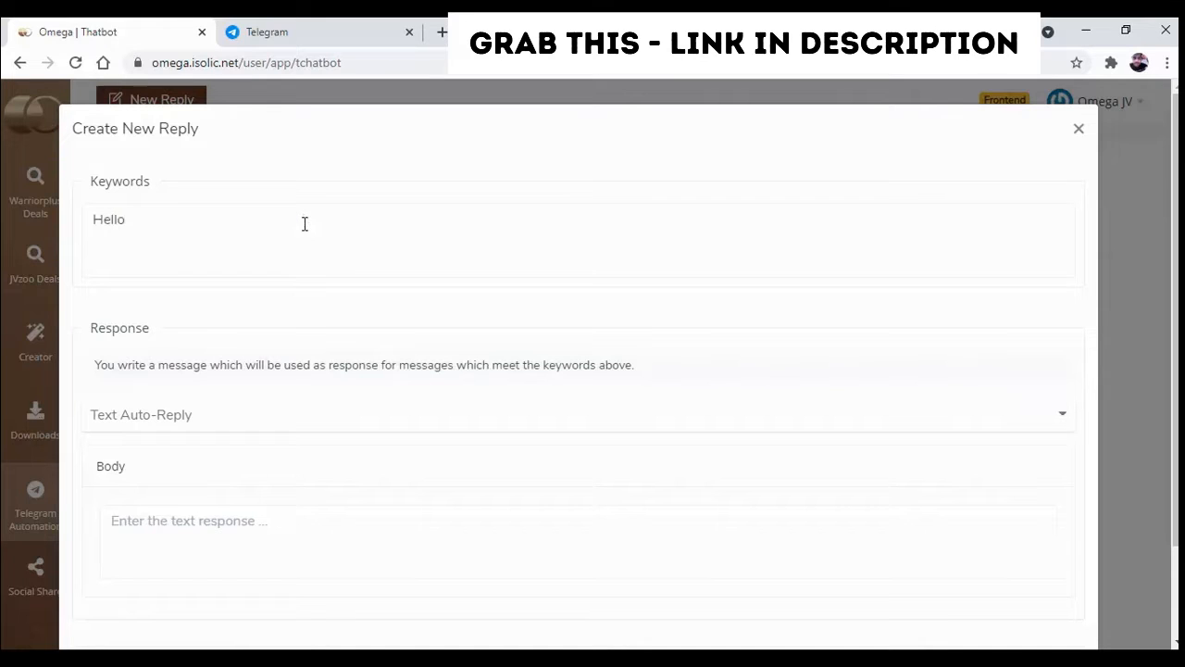
pyautogui.scroll(-3)
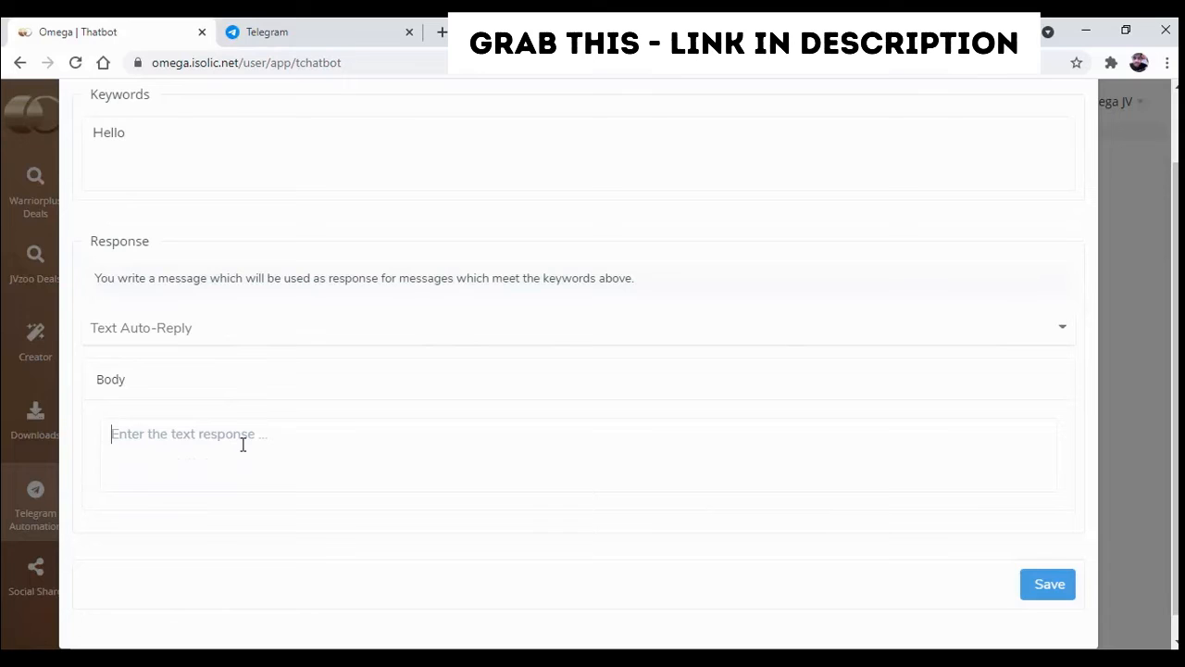
pyautogui.write('Hi')
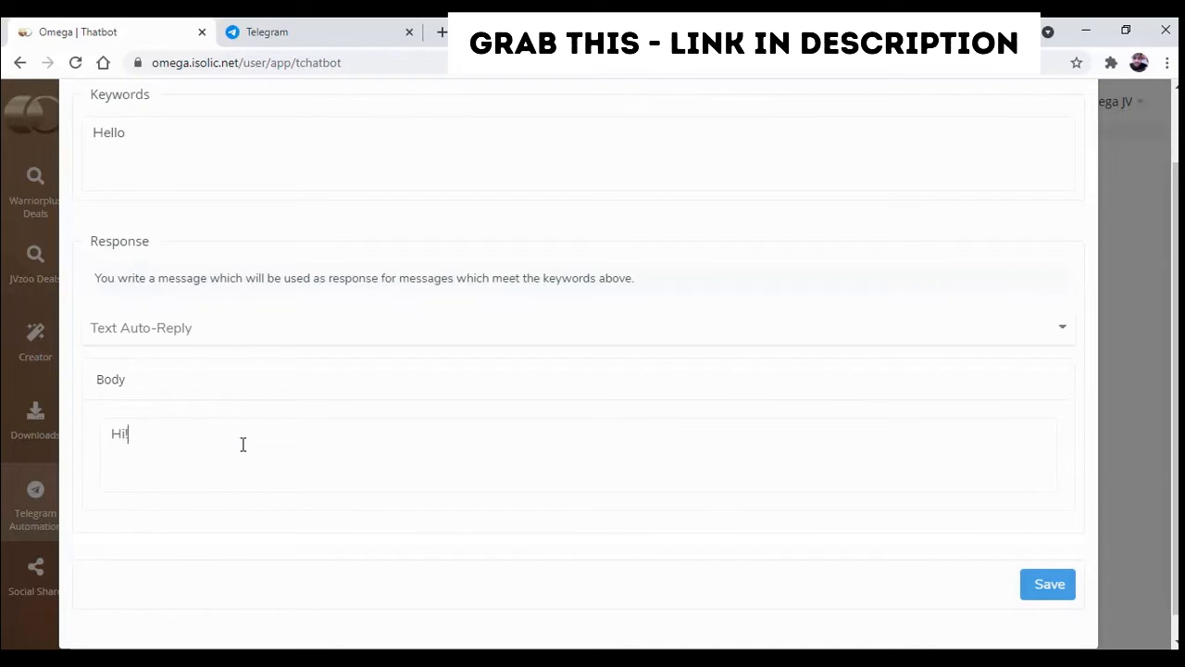
pyautogui.write('! How are')
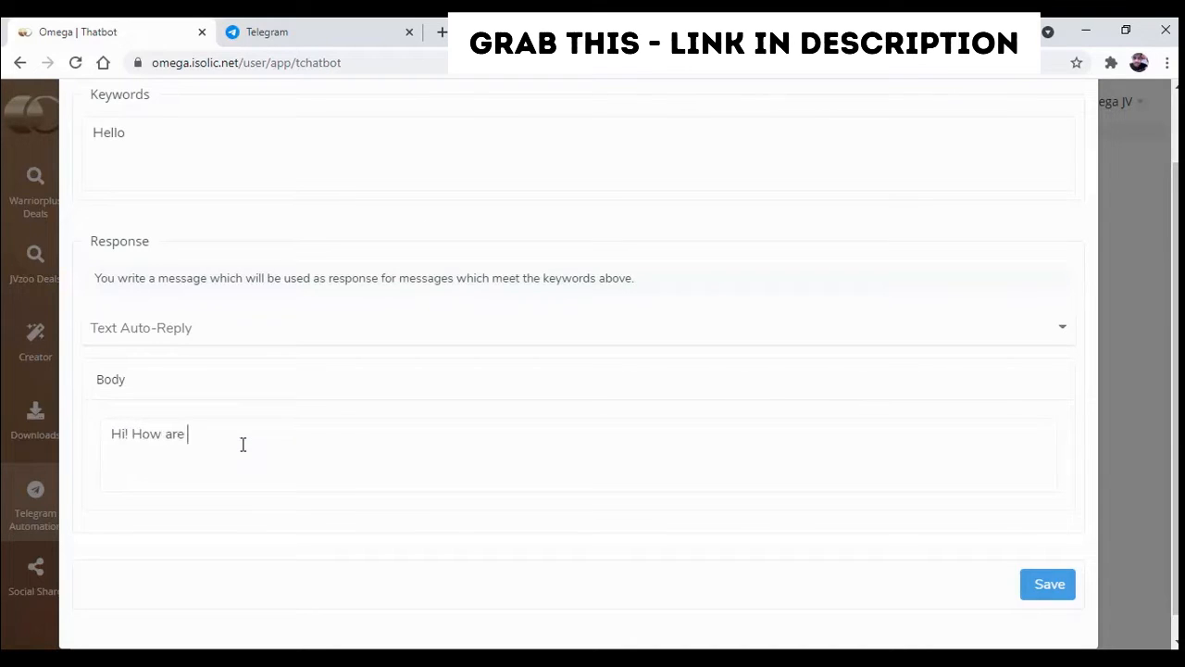
pyautogui.write('you?')
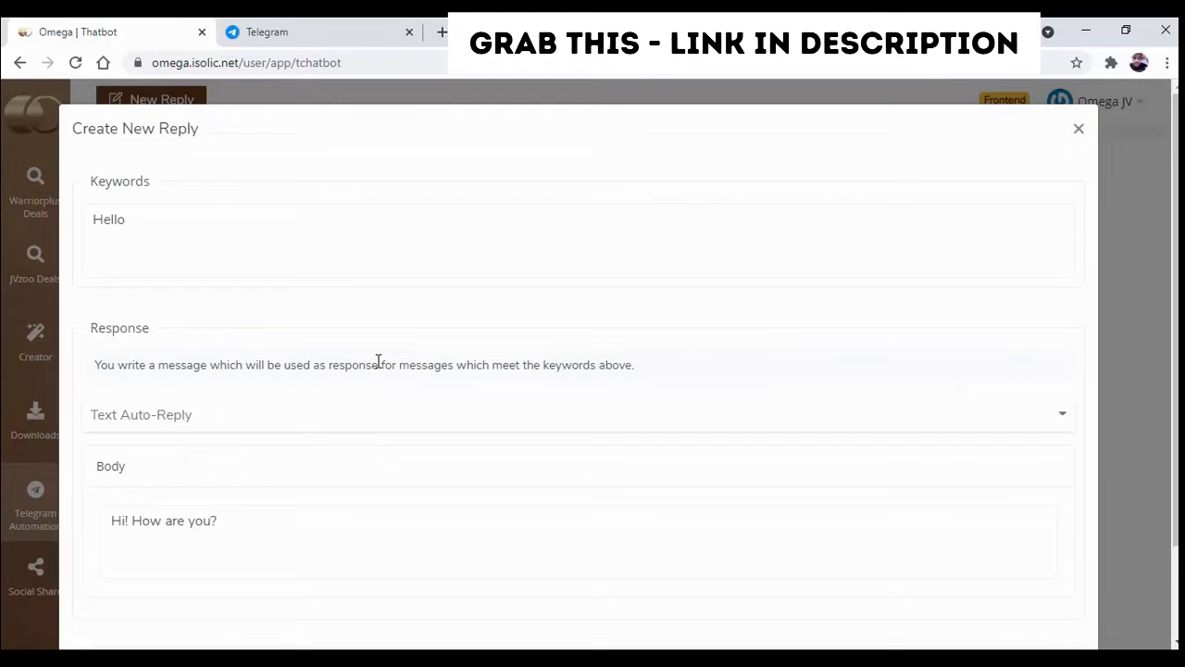
pyautogui.scroll(-3)
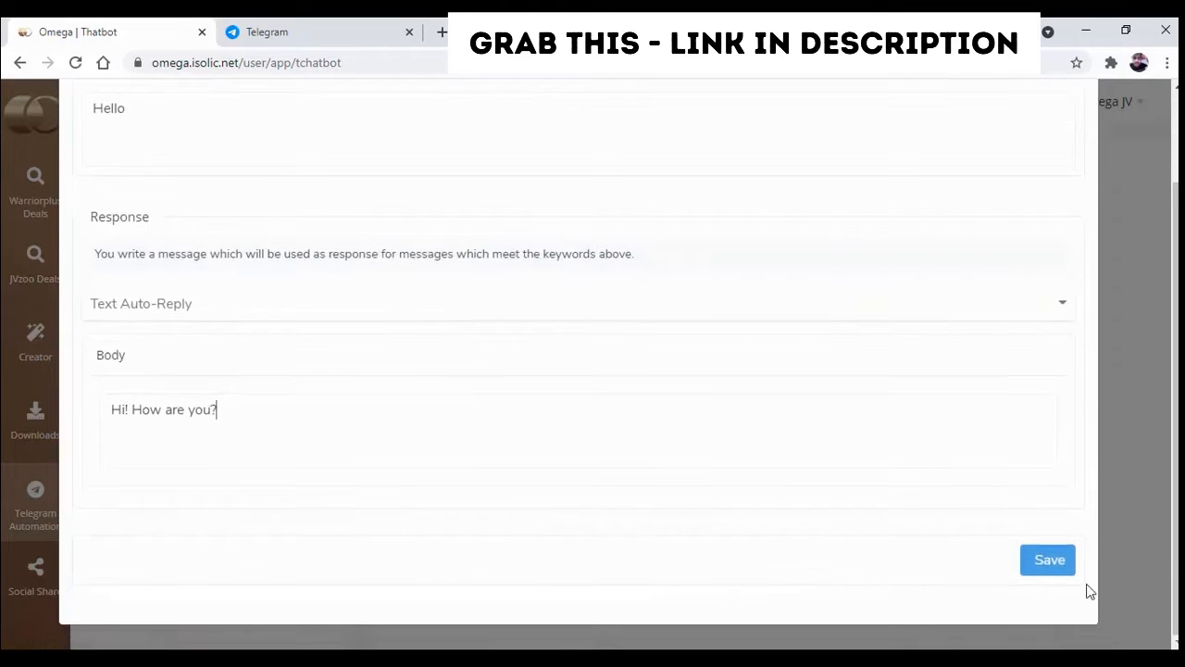
pyautogui.click(1049, 560)
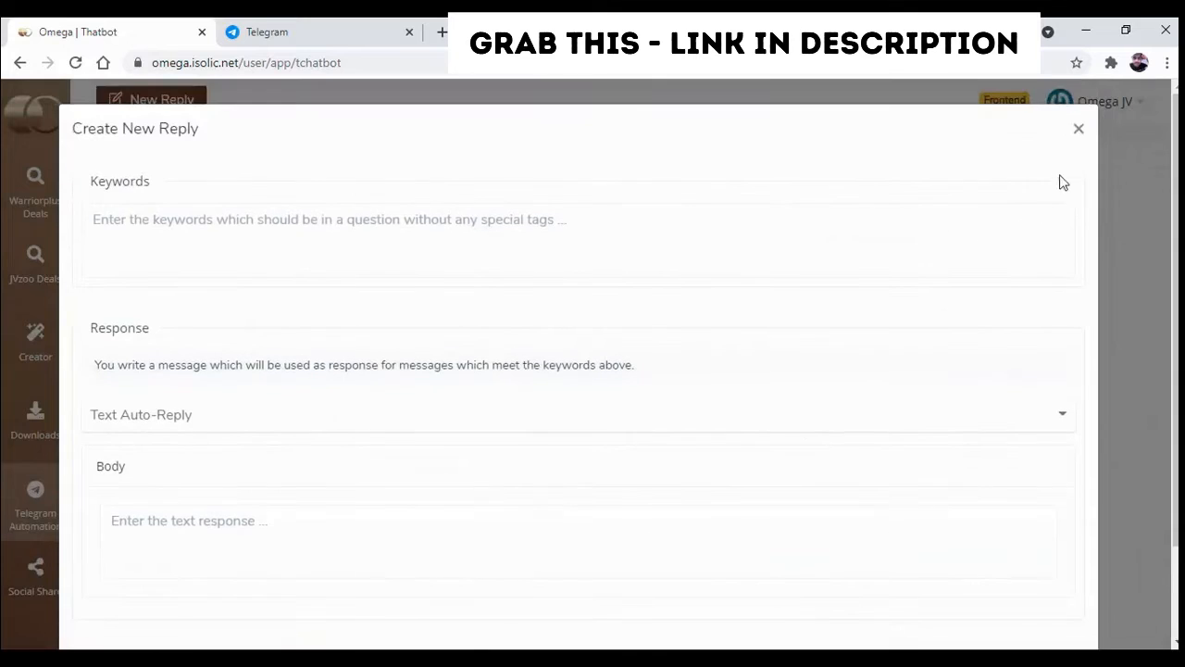
pyautogui.click(1078, 127)
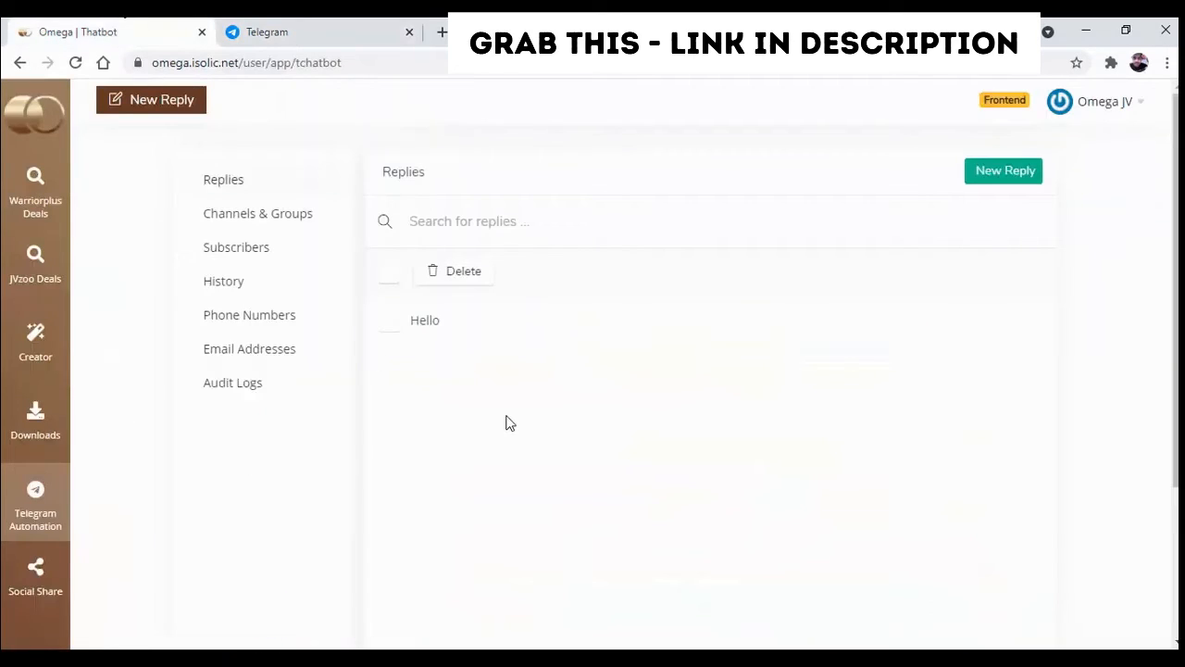
pyautogui.moveTo(431, 319)
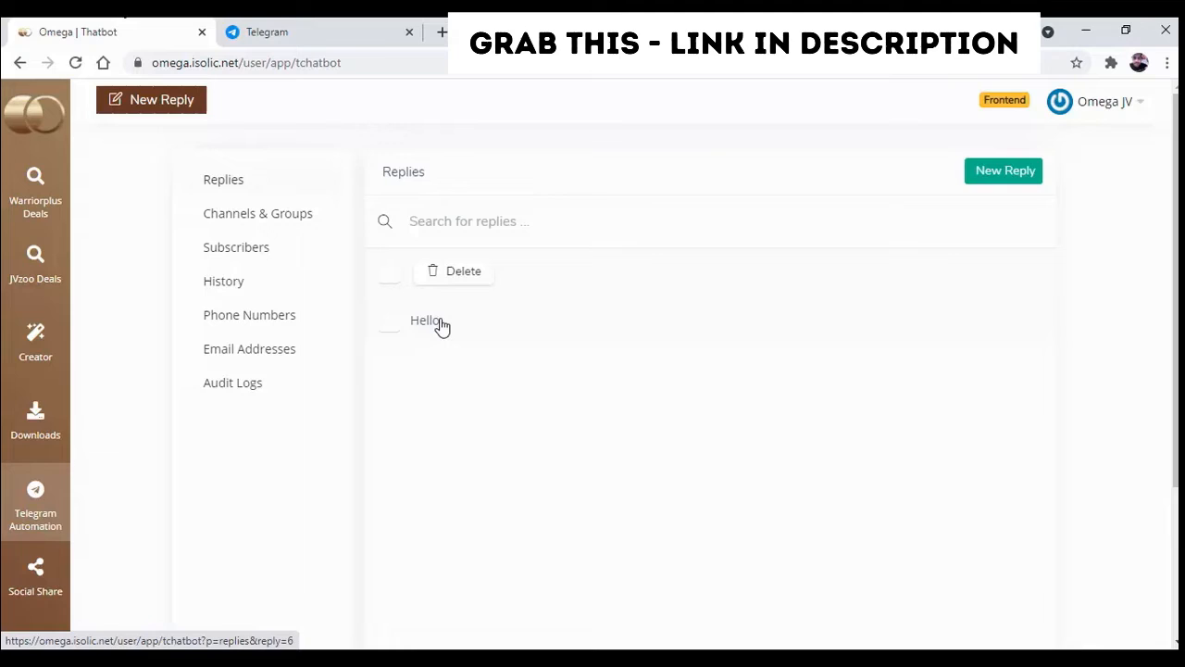
# View the Hello reply's details, its body text and the 30-day replies chart.
pyautogui.click(425, 319)
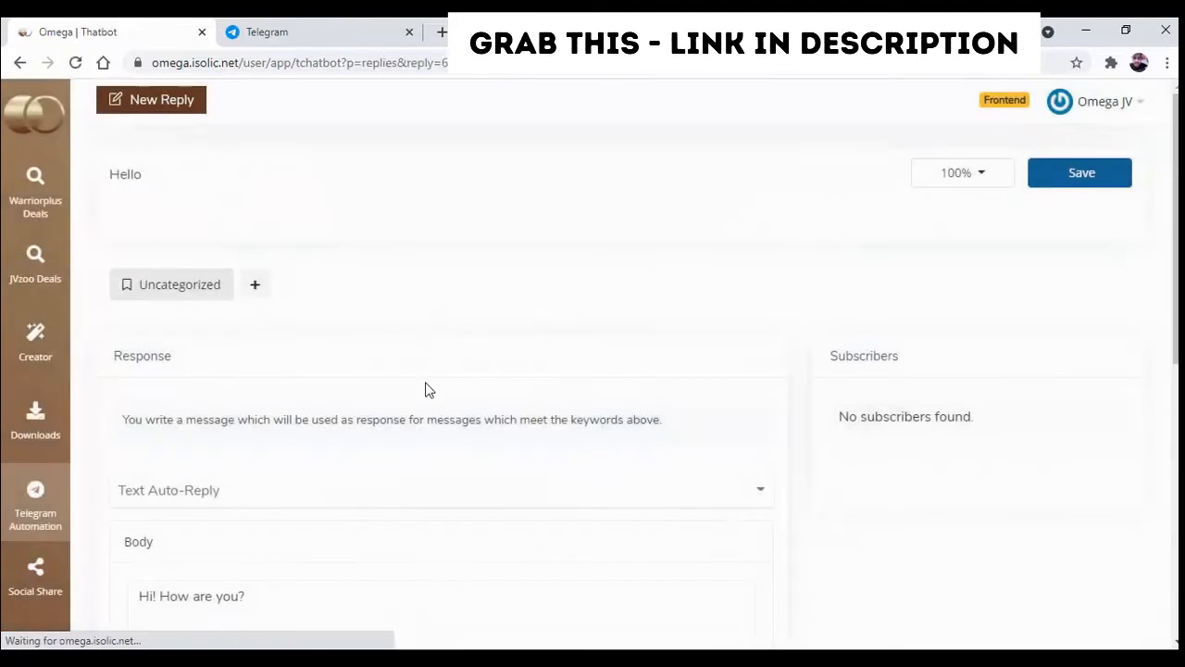
pyautogui.scroll(-3)
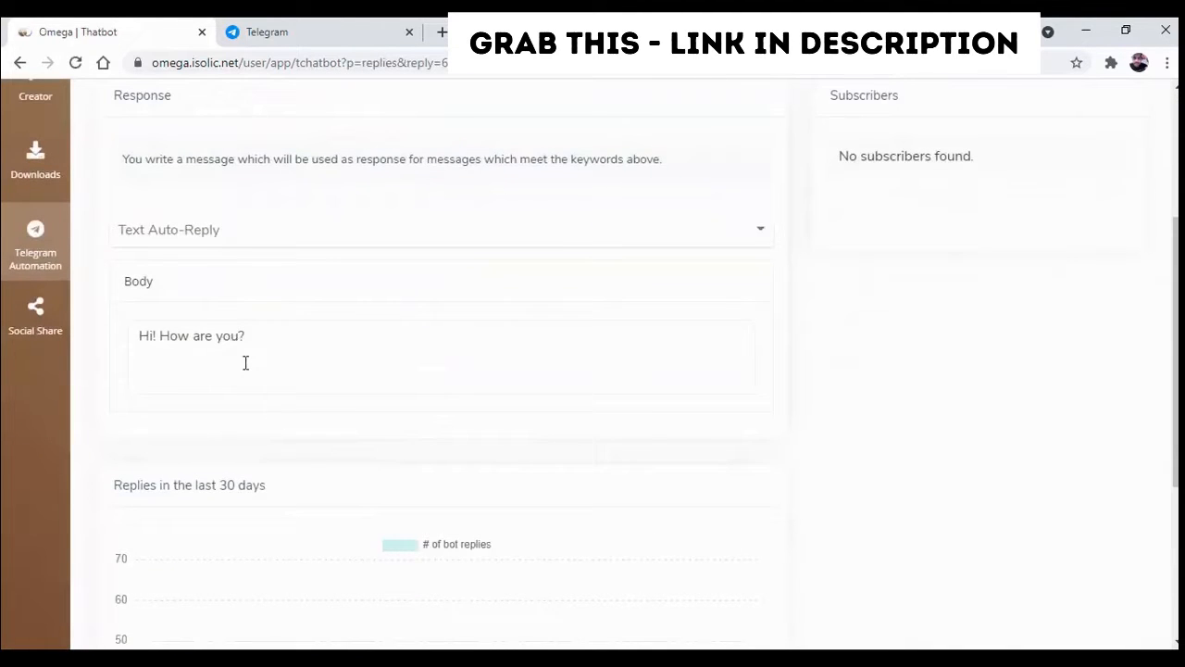
pyautogui.scroll(3)
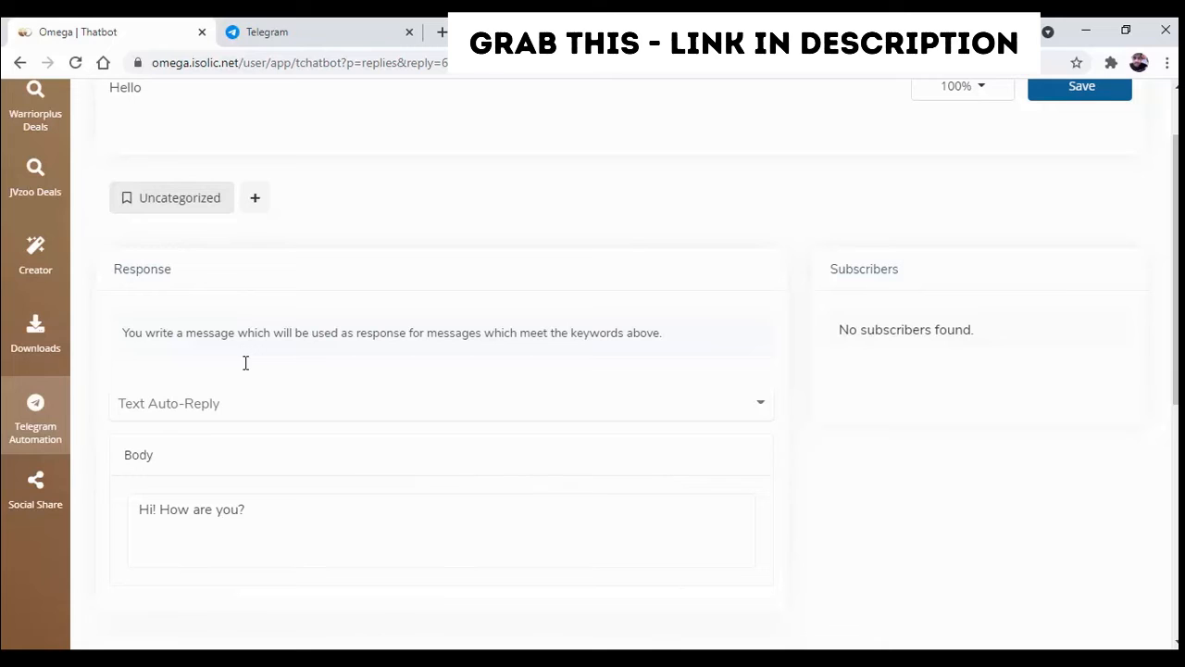
pyautogui.scroll(-3)
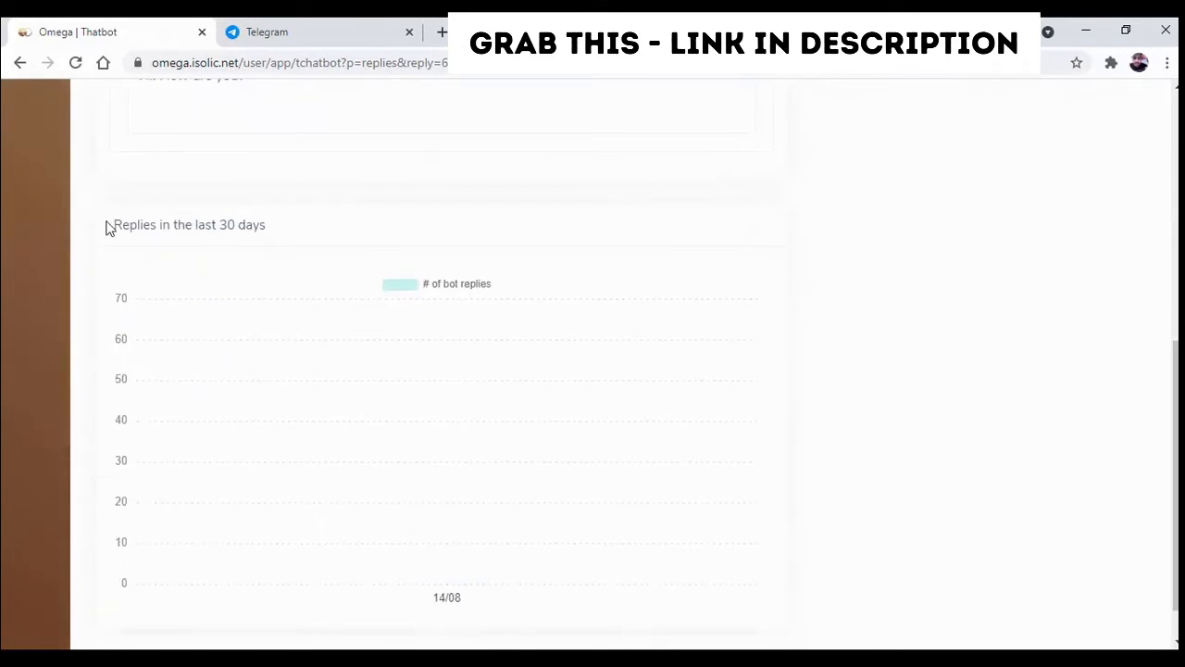
pyautogui.moveTo(280, 230)
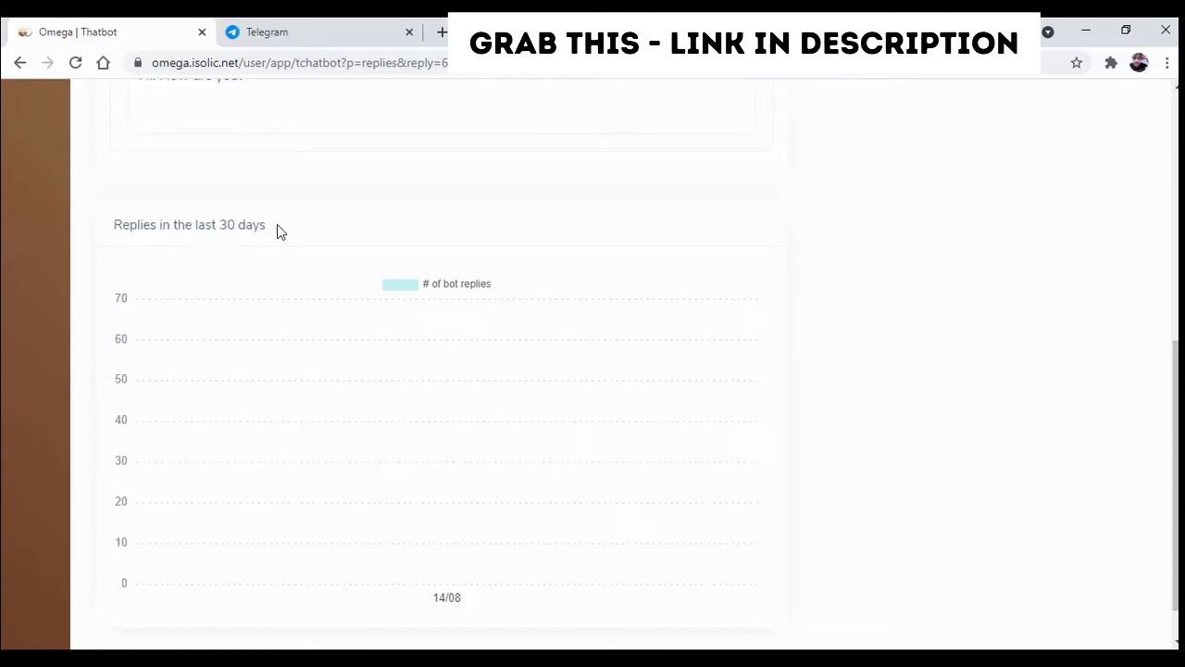
pyautogui.moveTo(281, 267)
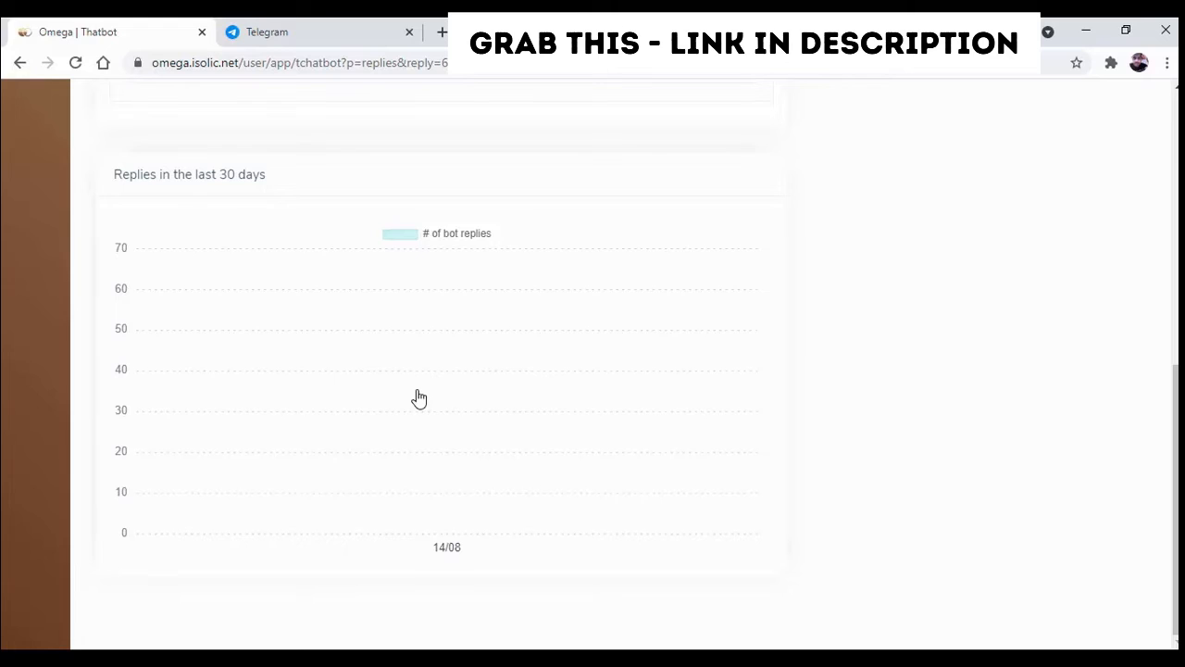
pyautogui.moveTo(381, 425)
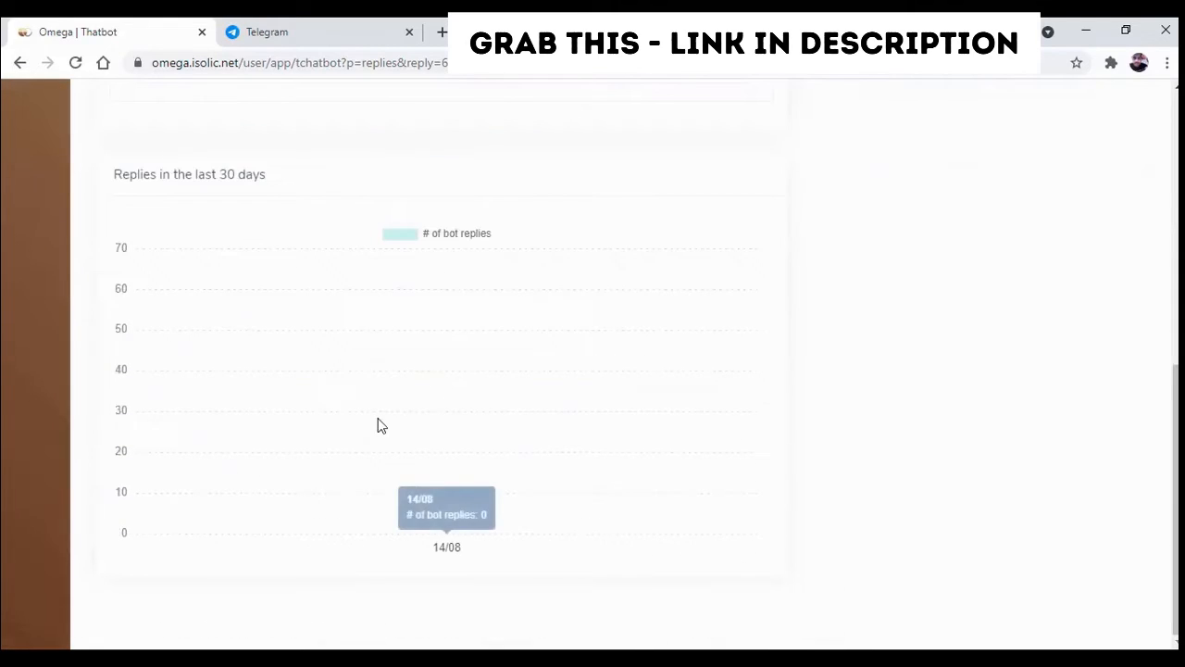
pyautogui.moveTo(379, 412)
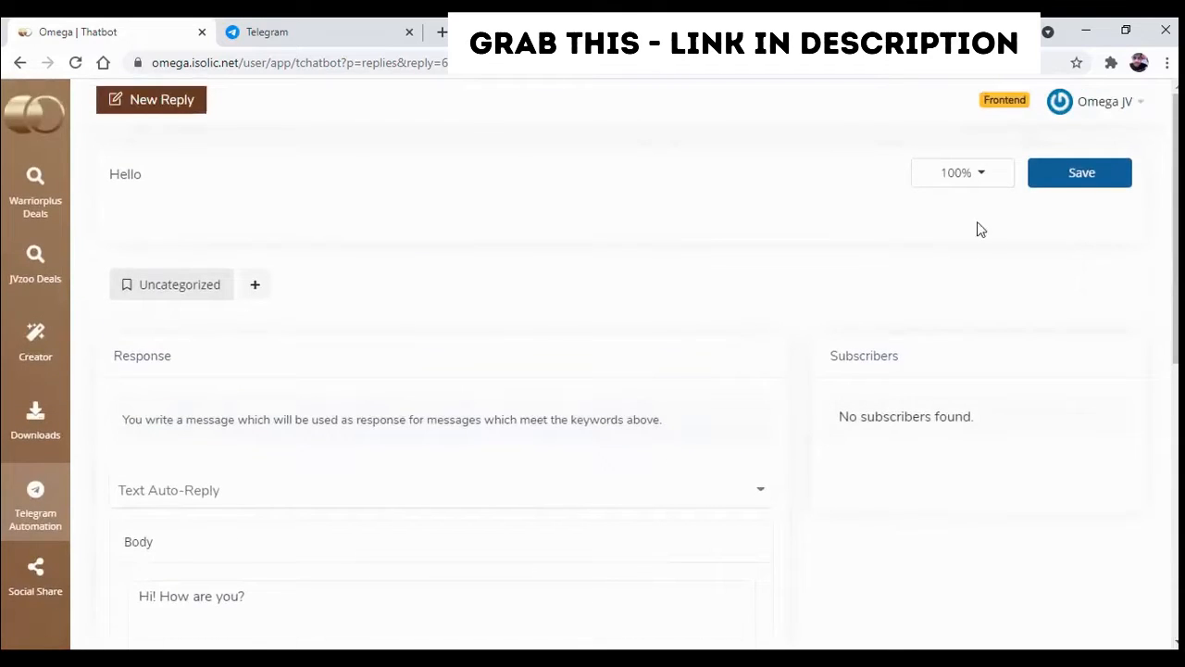
# Dismiss the New Reply dialog unsaved and go to the Telegram Channels & Groups page listing OmegaT.
pyautogui.click(962, 172)
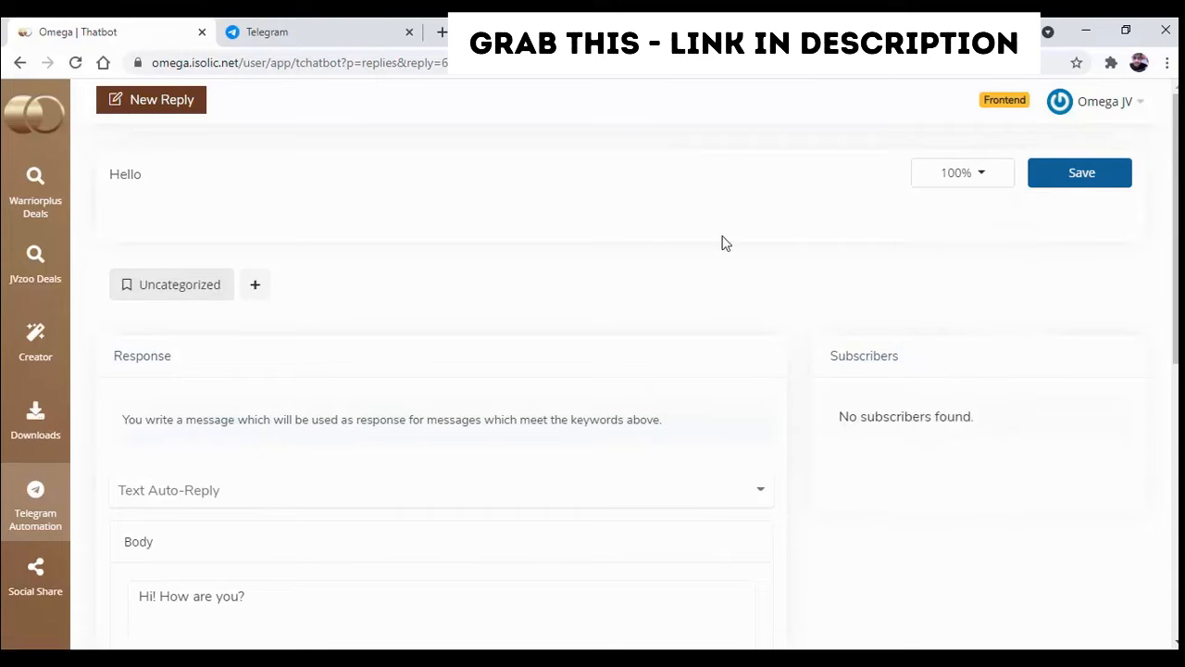
pyautogui.click(1080, 174)
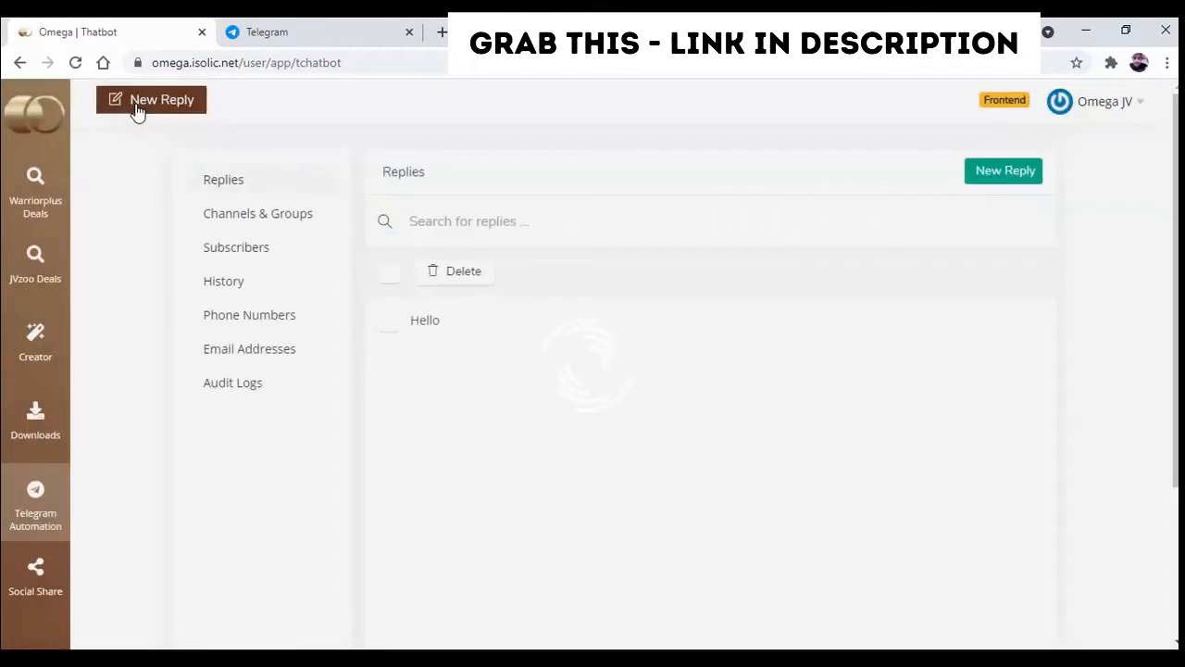
pyautogui.click(151, 99)
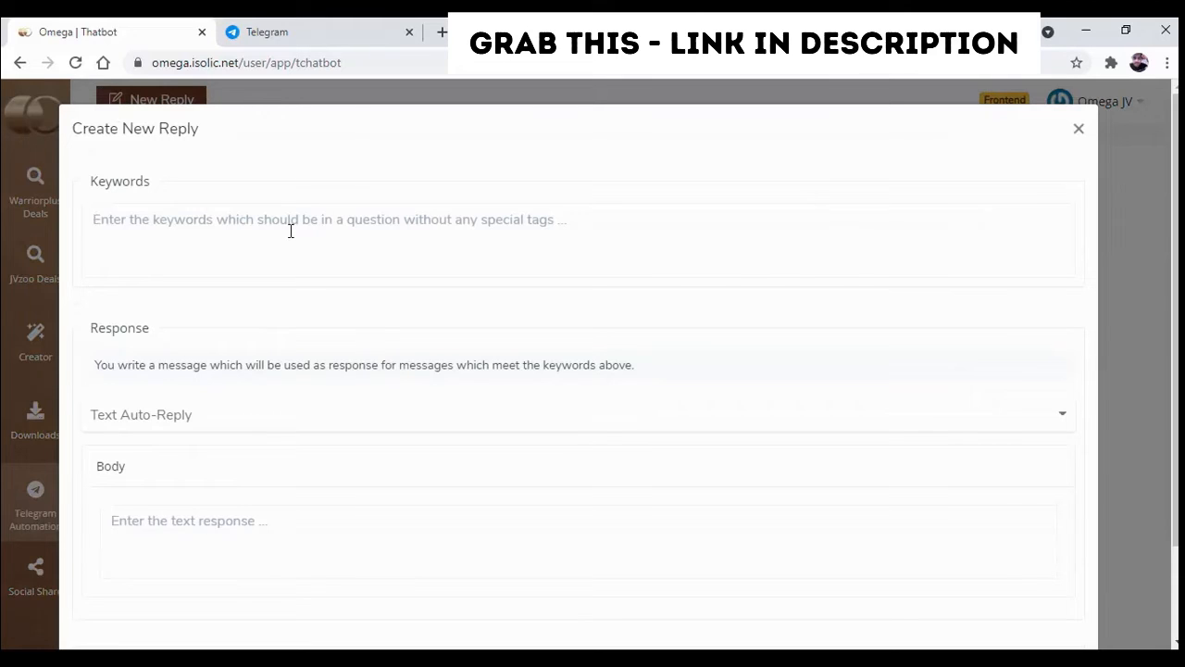
pyautogui.moveTo(276, 511)
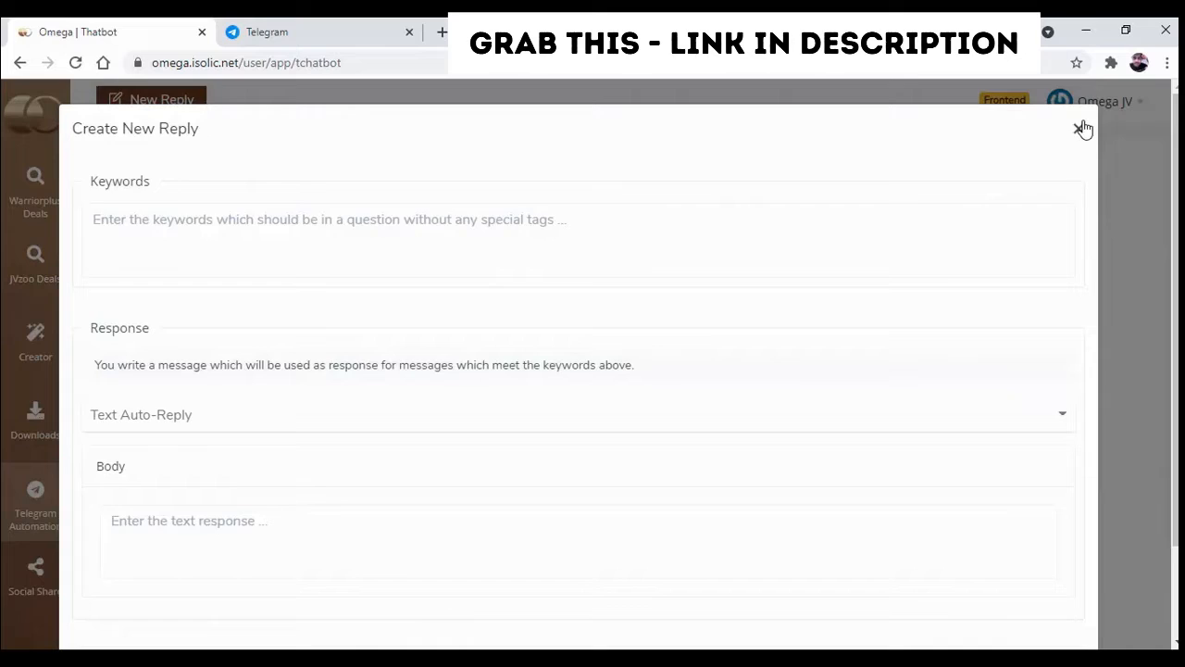
pyautogui.click(1084, 128)
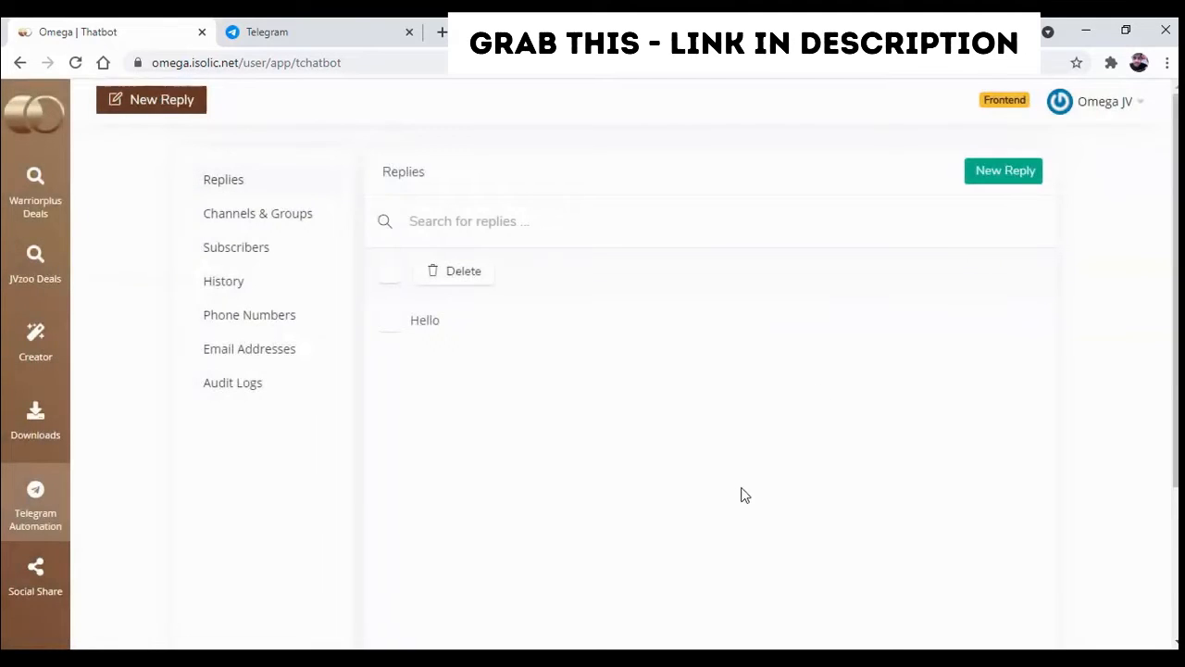
pyautogui.click(258, 213)
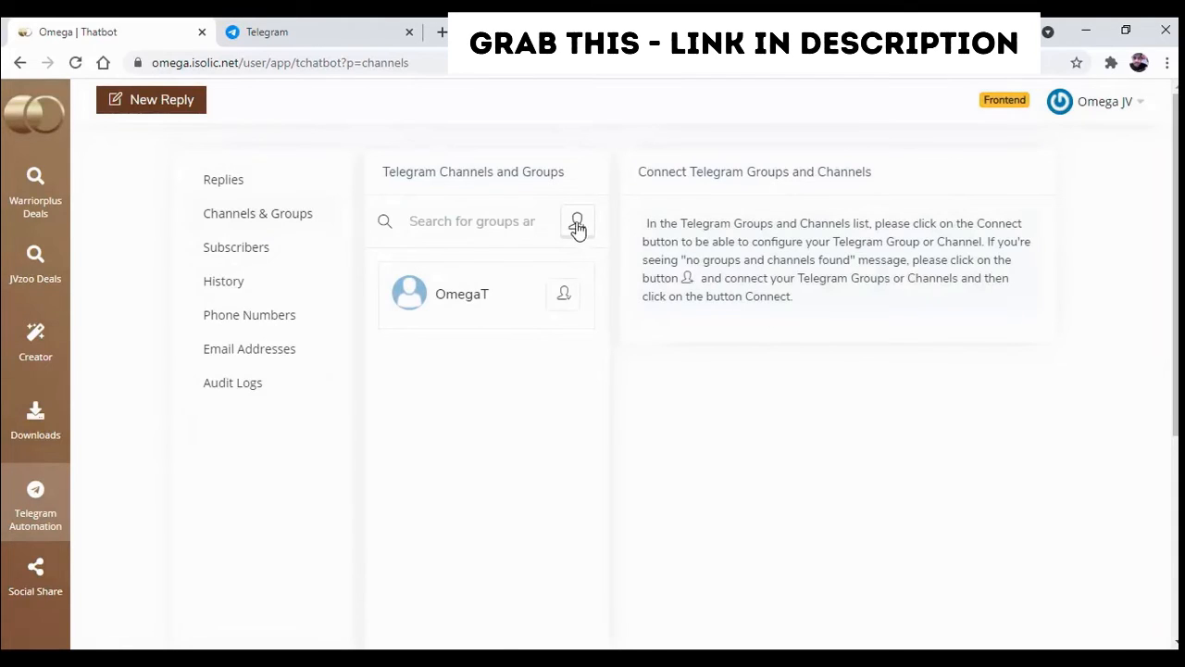
pyautogui.click(577, 221)
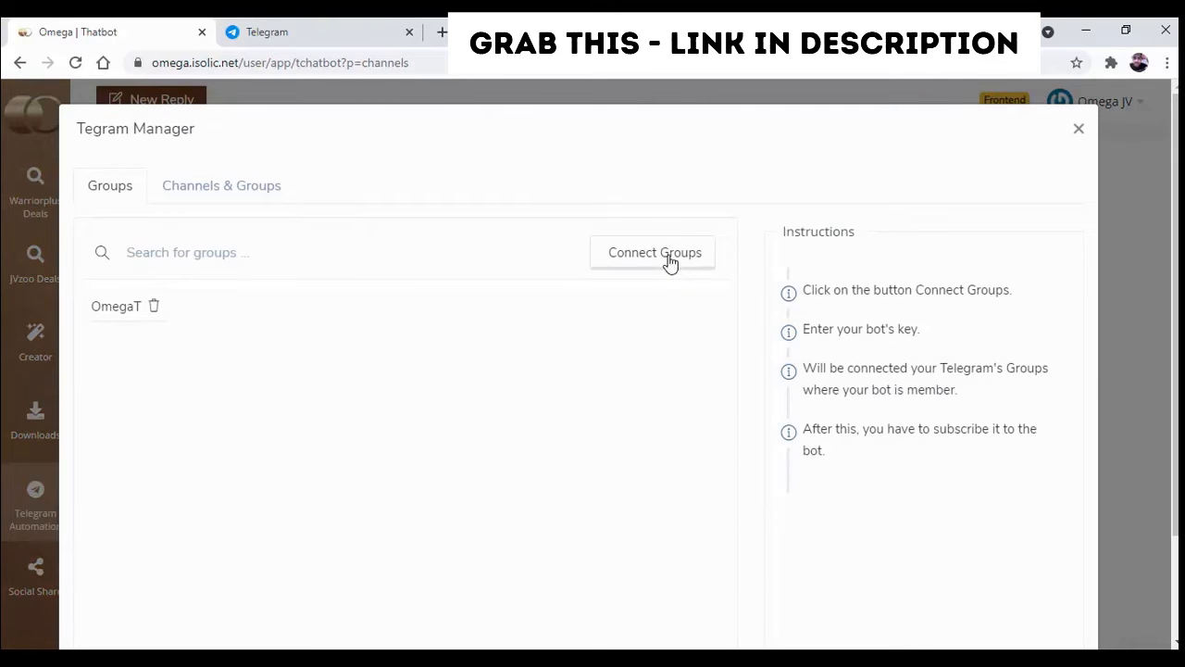
pyautogui.click(220, 185)
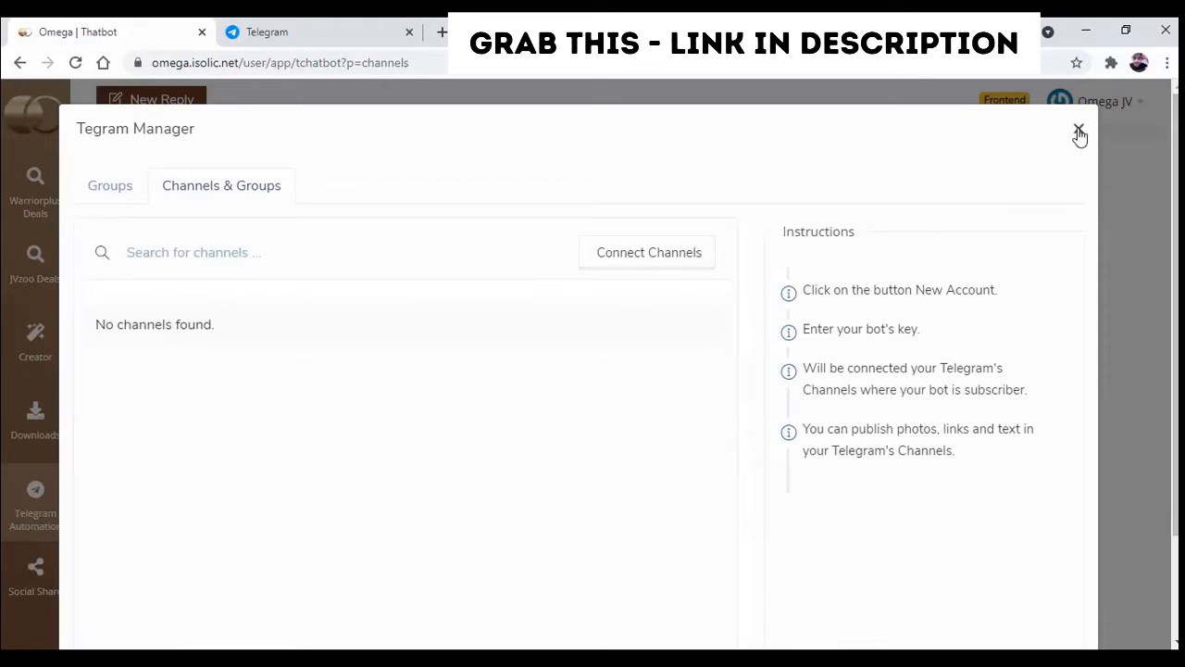
pyautogui.click(1079, 127)
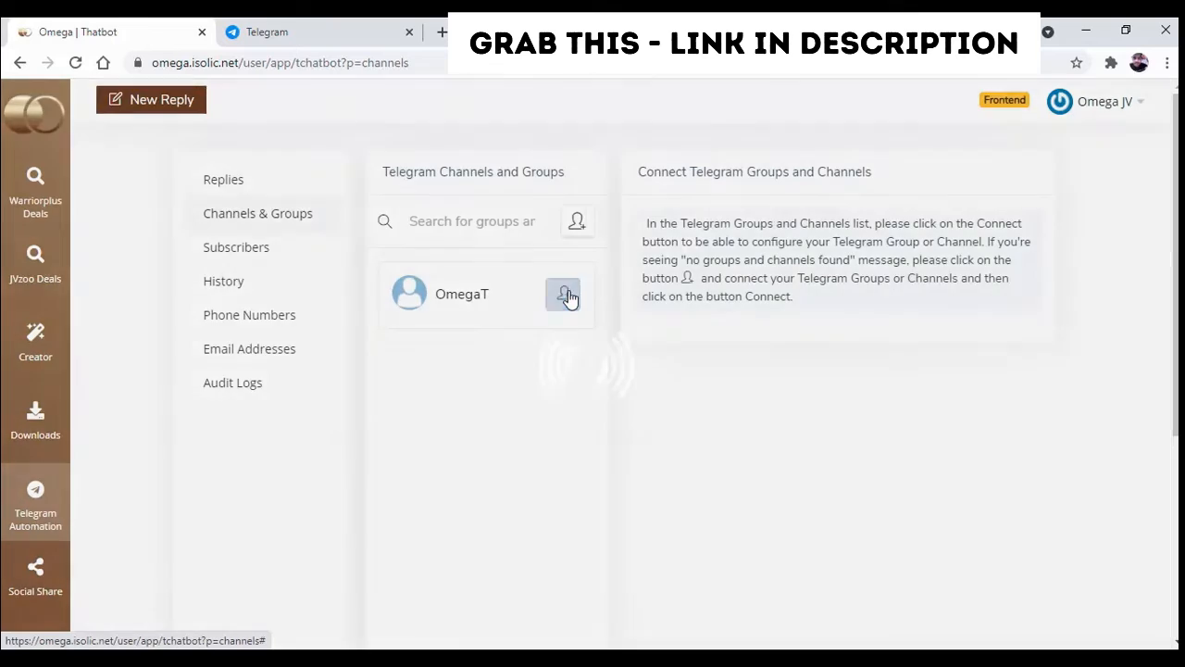
# Connect the OmegaT group to the bot and review its empty Default Response section.
pyautogui.click(563, 293)
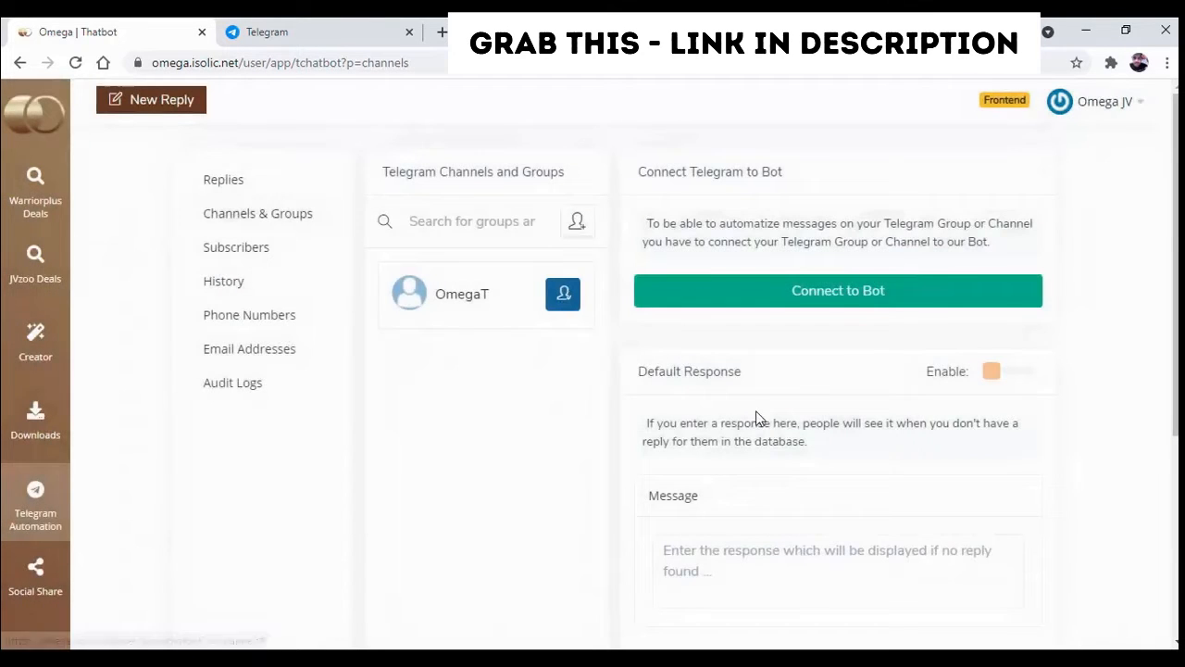
pyautogui.moveTo(679, 191)
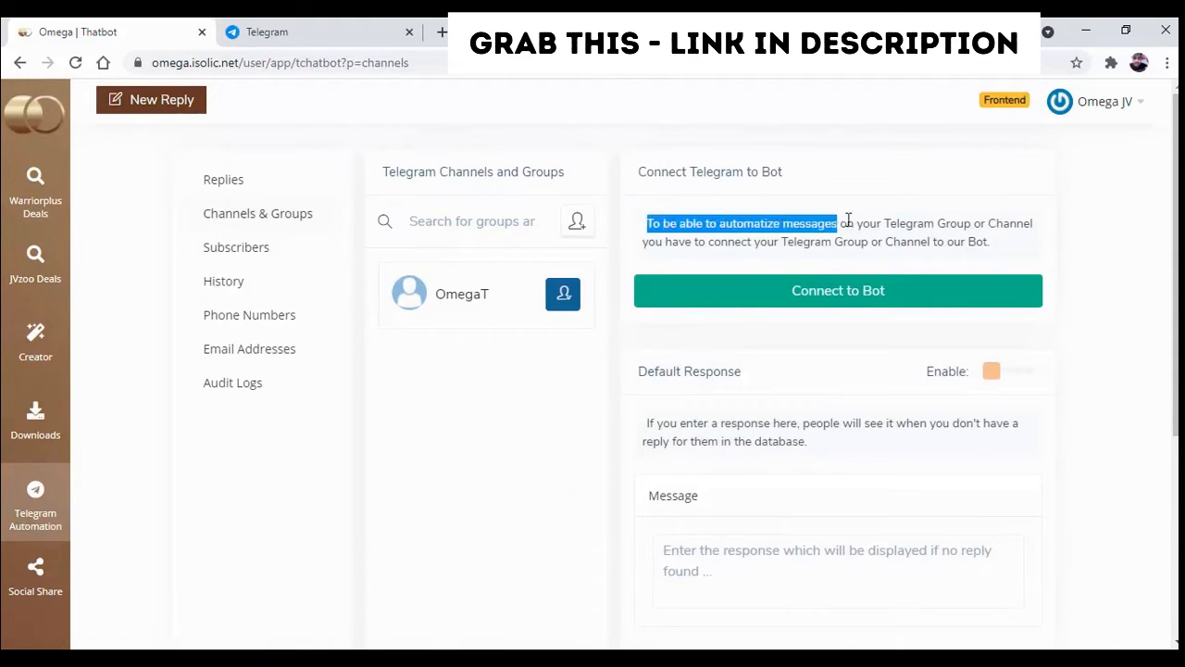
pyautogui.moveTo(847, 224); pyautogui.dragTo(1037, 223)
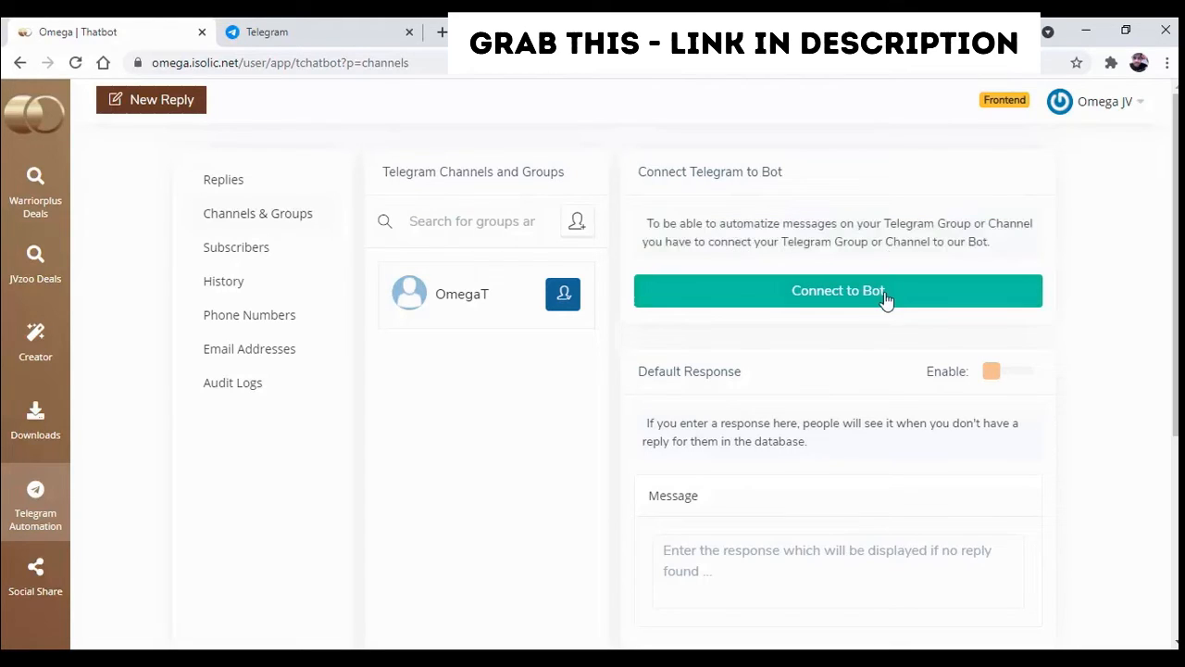
pyautogui.click(837, 290)
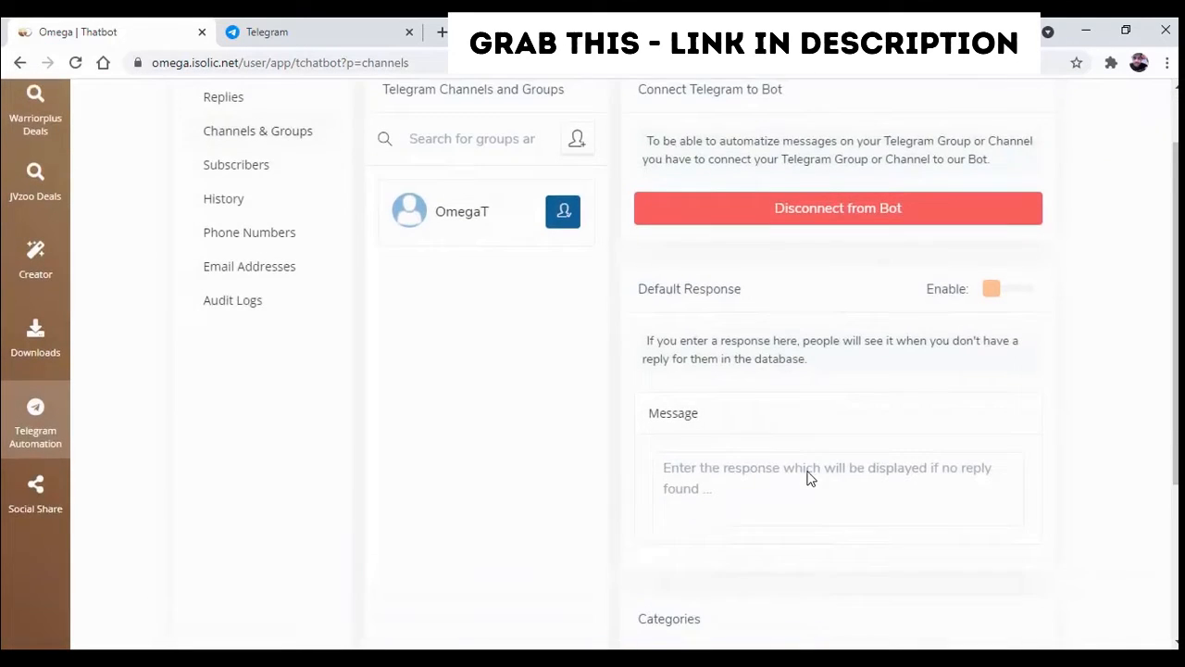
pyautogui.scroll(3)
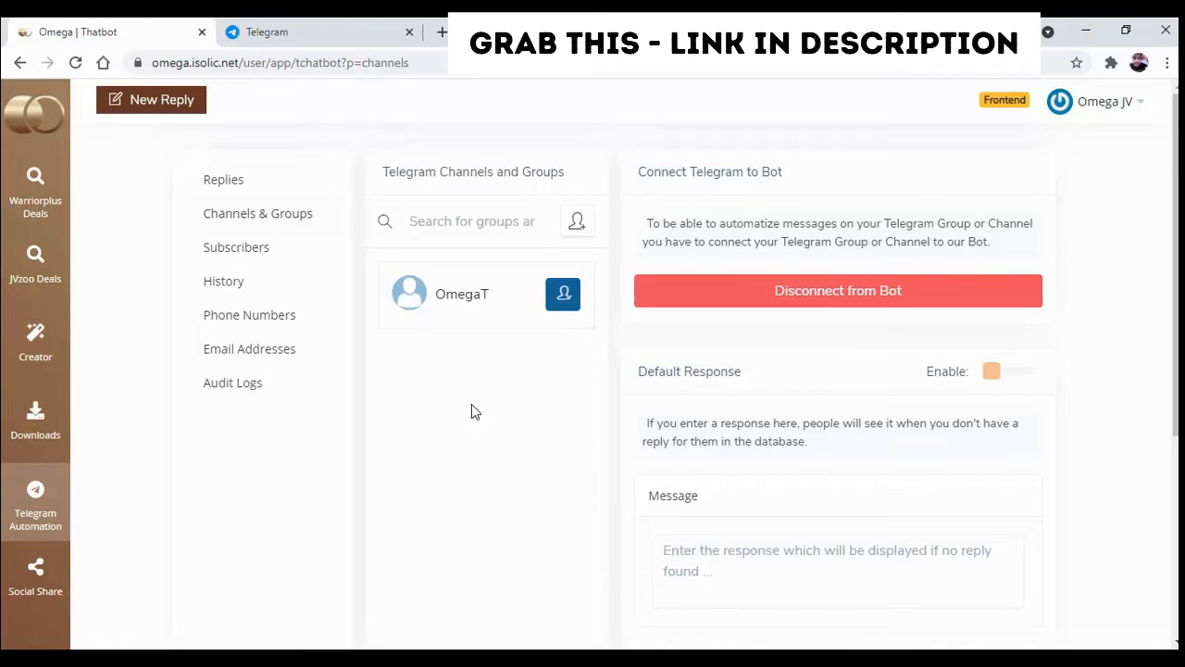
pyautogui.scroll(-3)
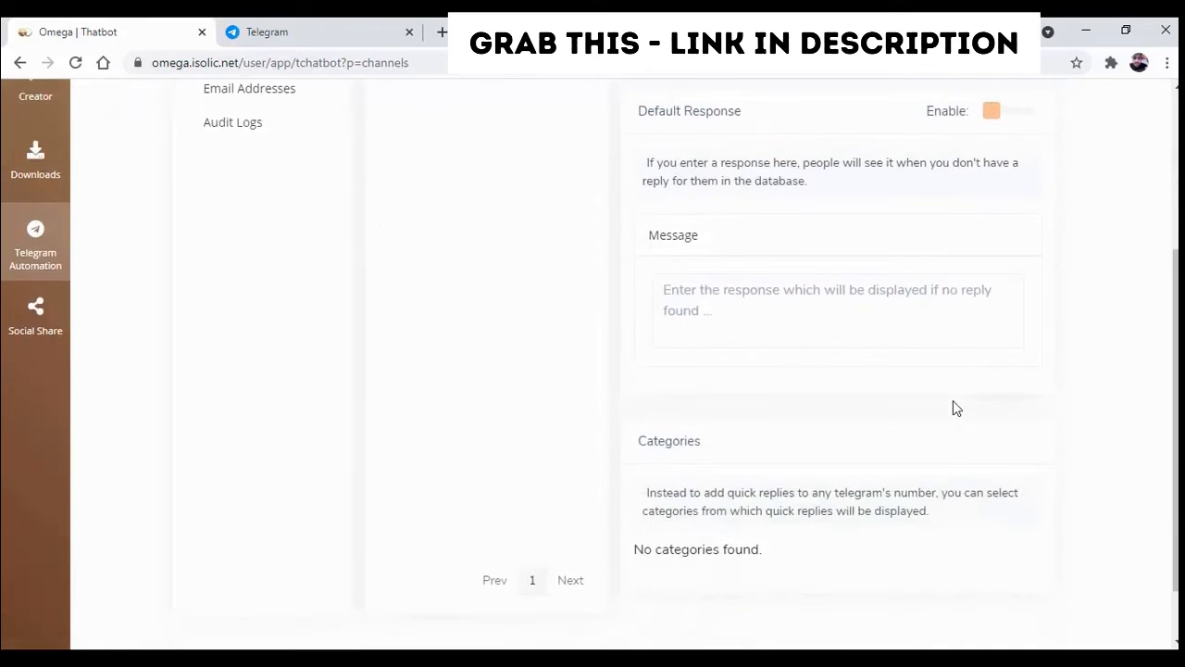
pyautogui.scroll(3)
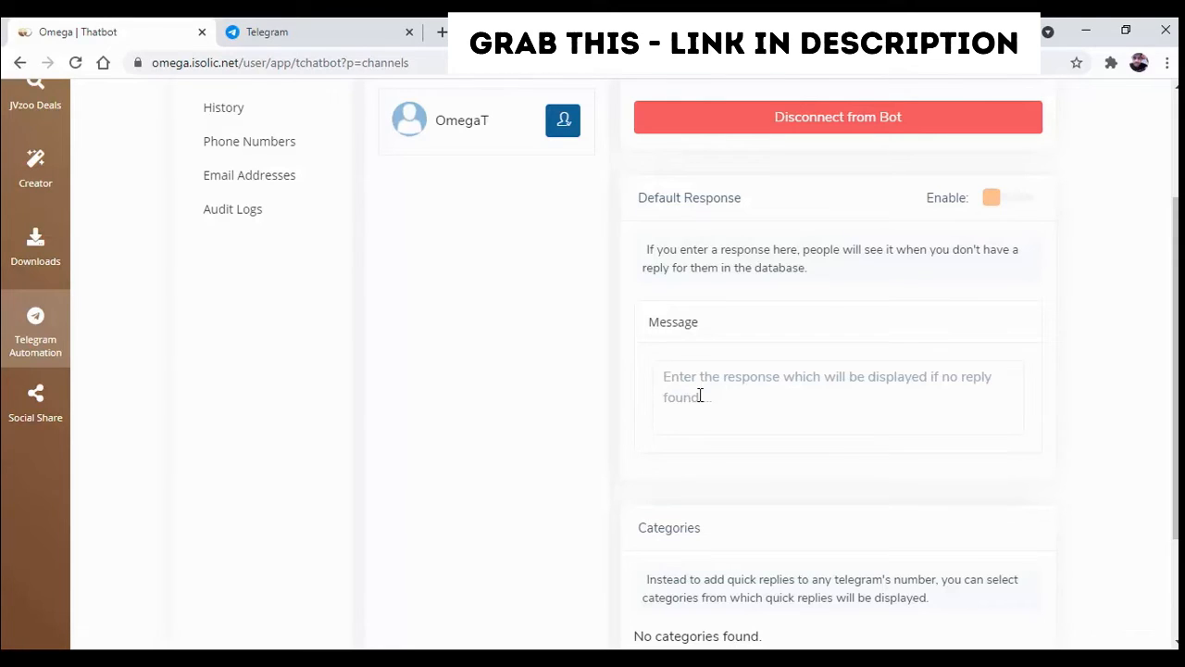
pyautogui.scroll(3)
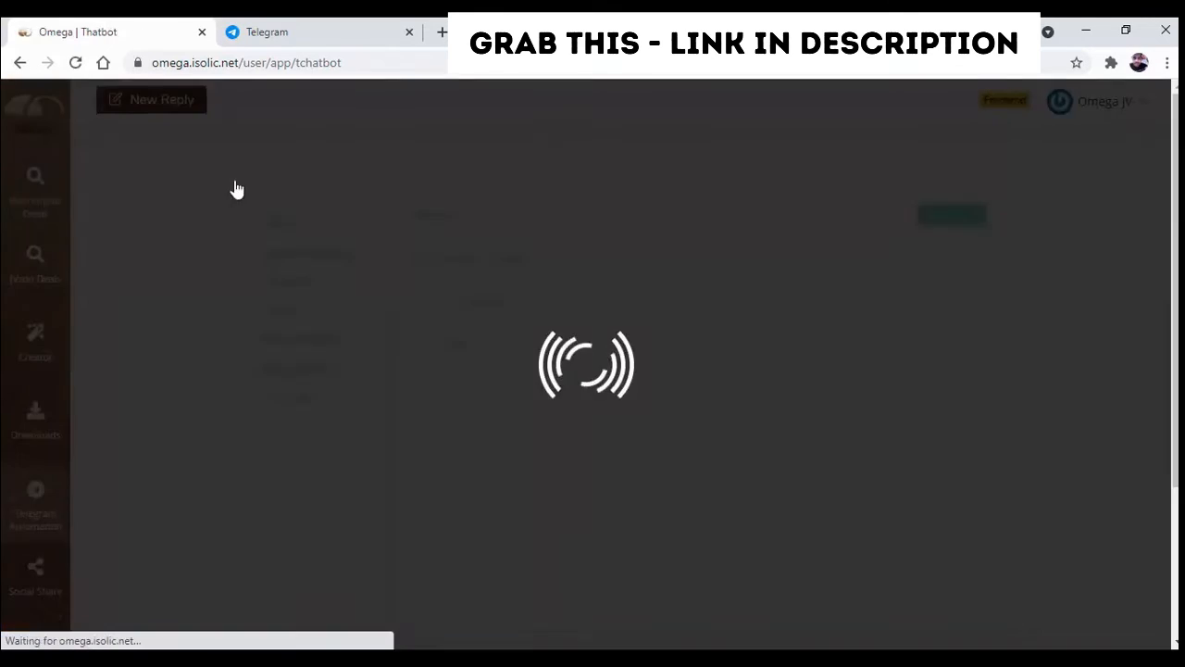
# After the reload, return to the OmegaT group's settings and its empty Default Response section.
pyautogui.click(151, 99)
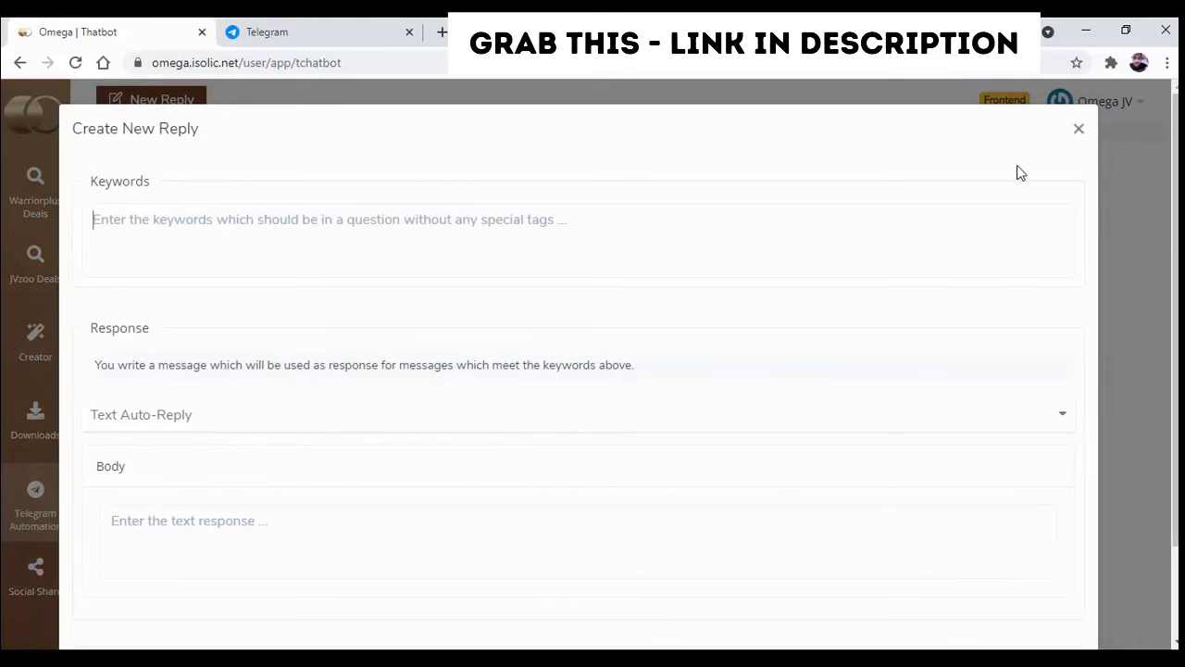
pyautogui.click(1078, 128)
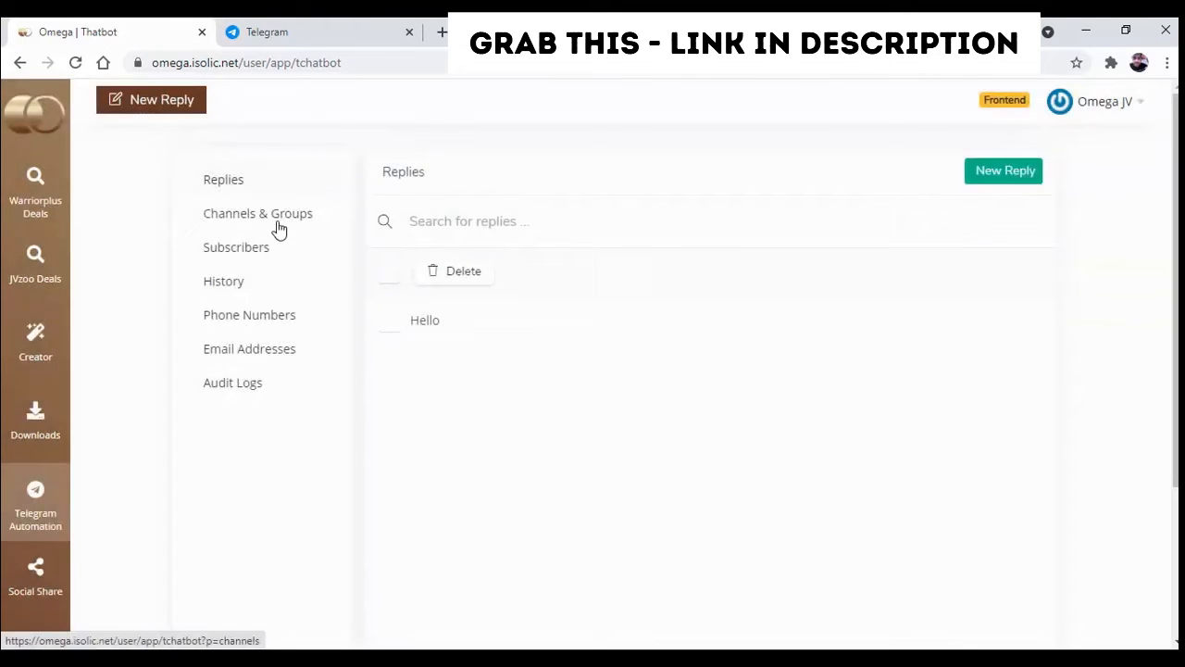
pyautogui.click(257, 213)
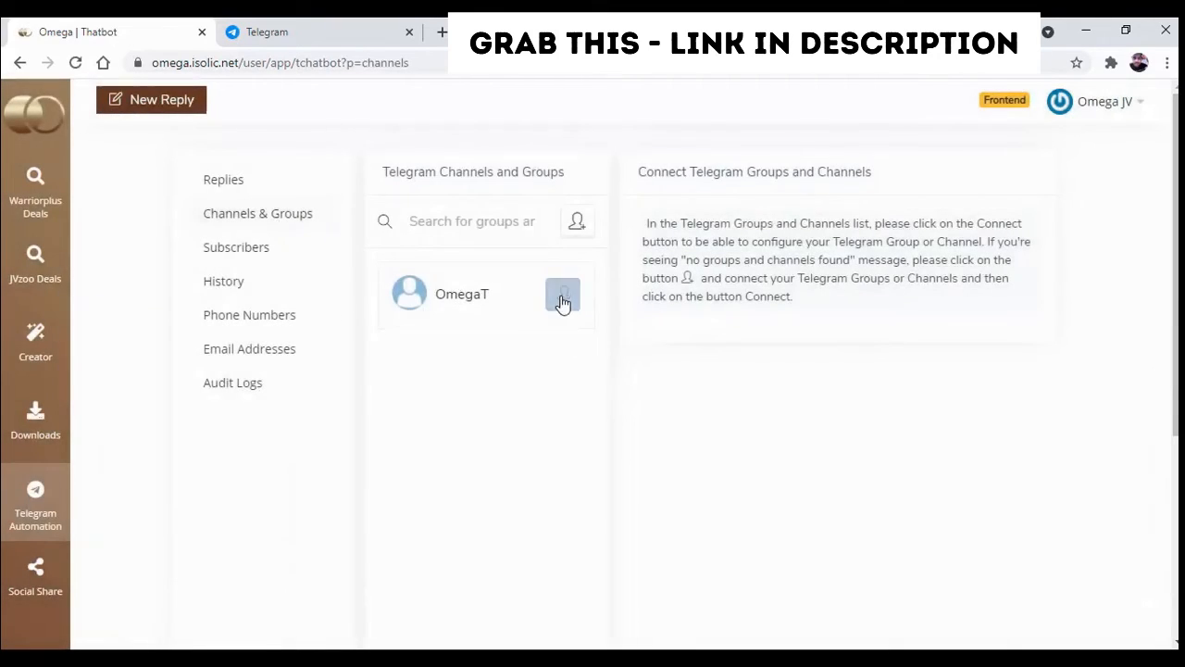
pyautogui.click(562, 294)
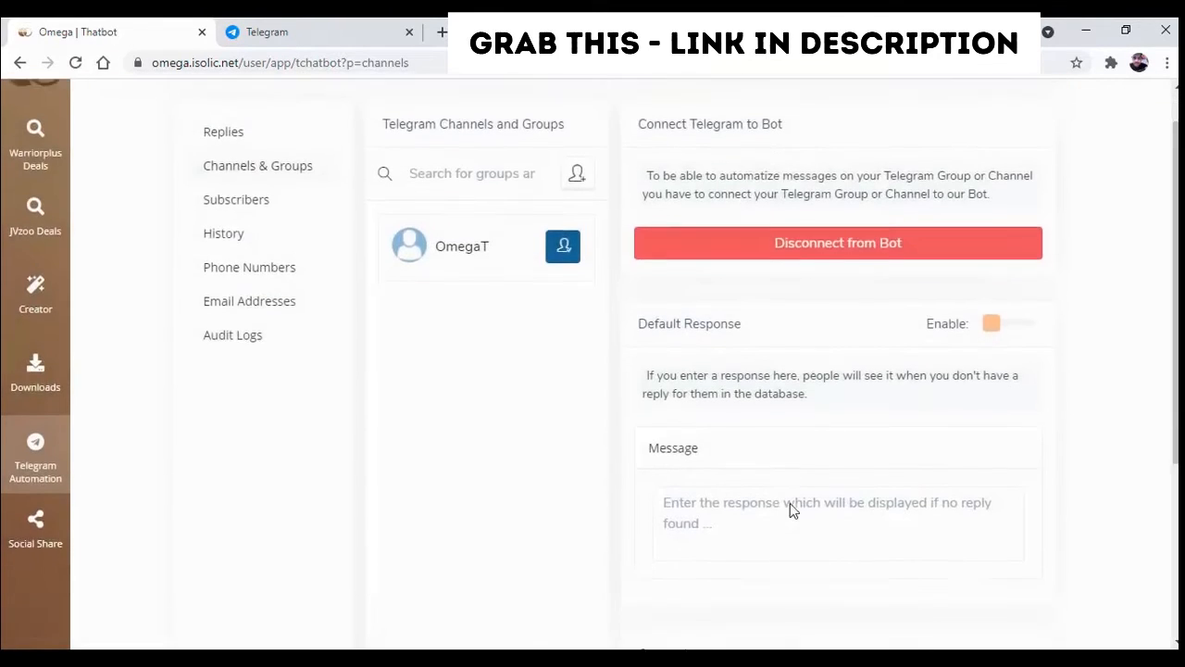
pyautogui.scroll(-3)
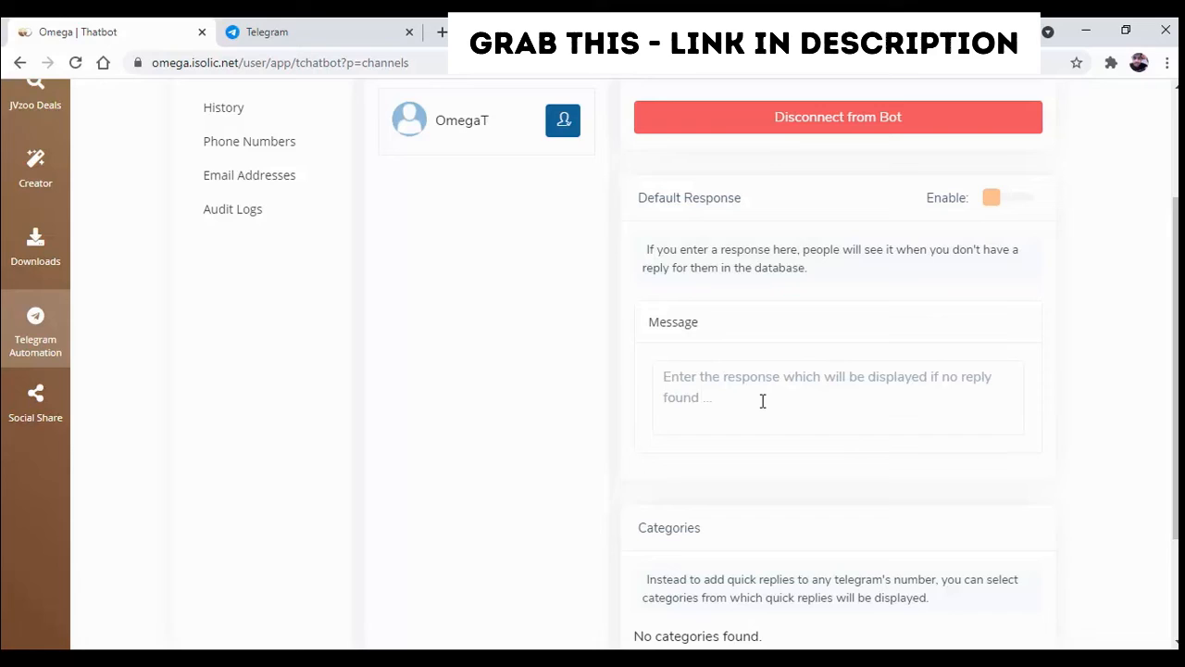
# Enter the default response 'Thank you for message, Please enter valid keyword.' for OmegaT.
pyautogui.write('Thn')
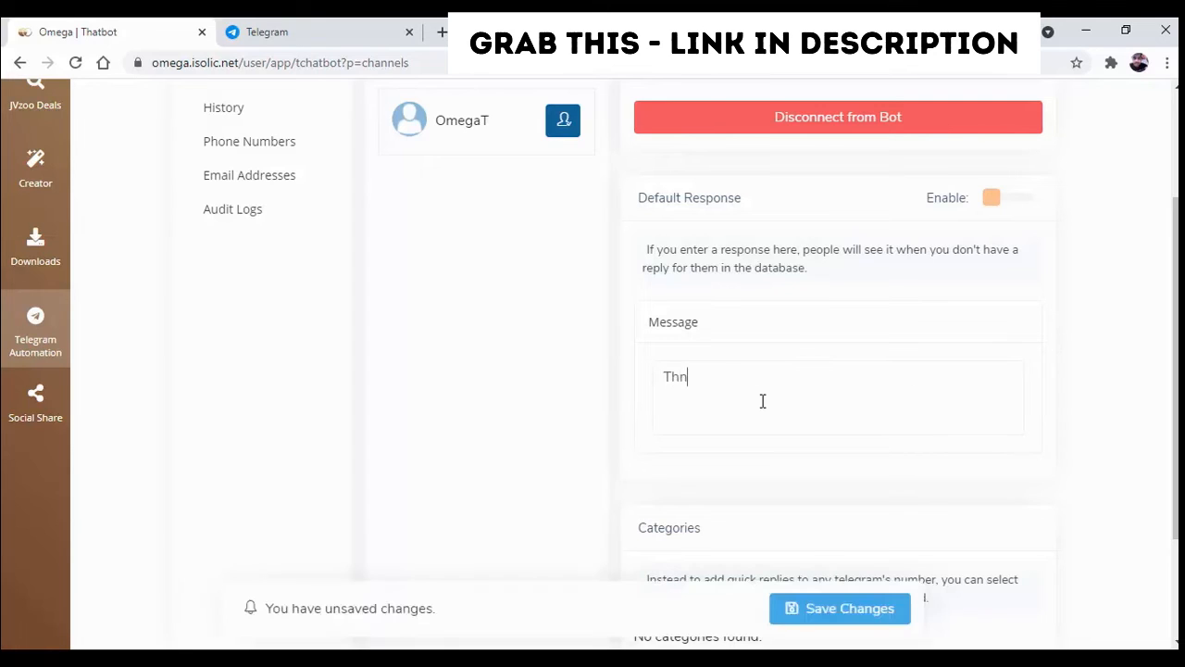
pyautogui.write('Thank you for messa')
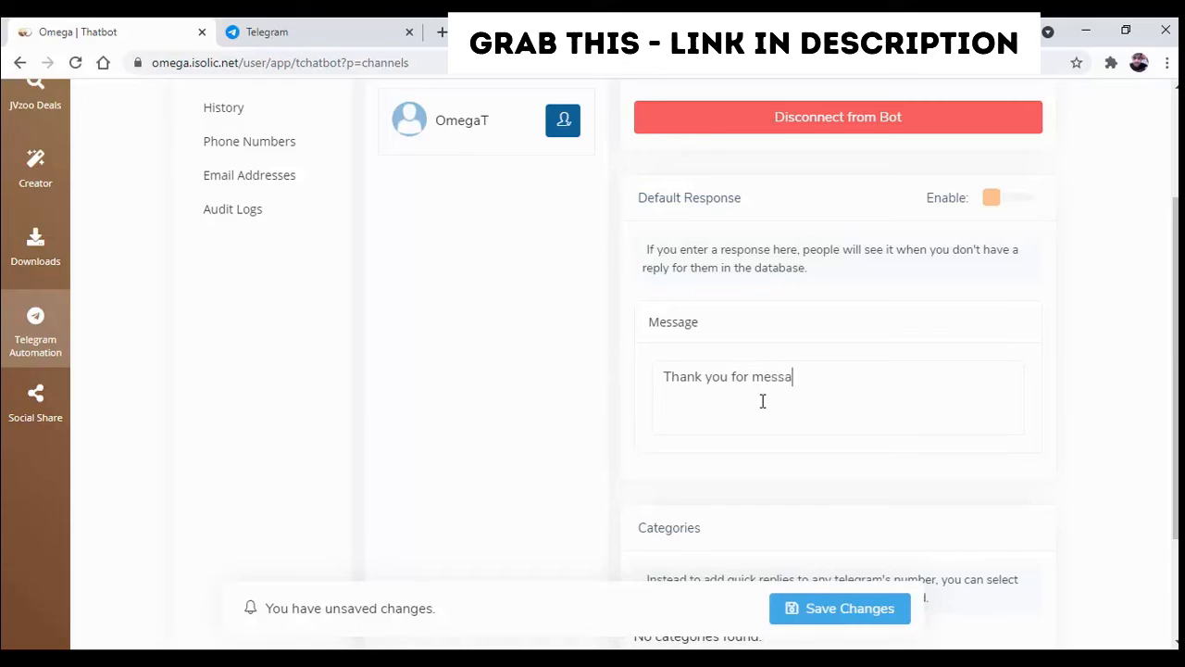
pyautogui.write('ge, Ple')
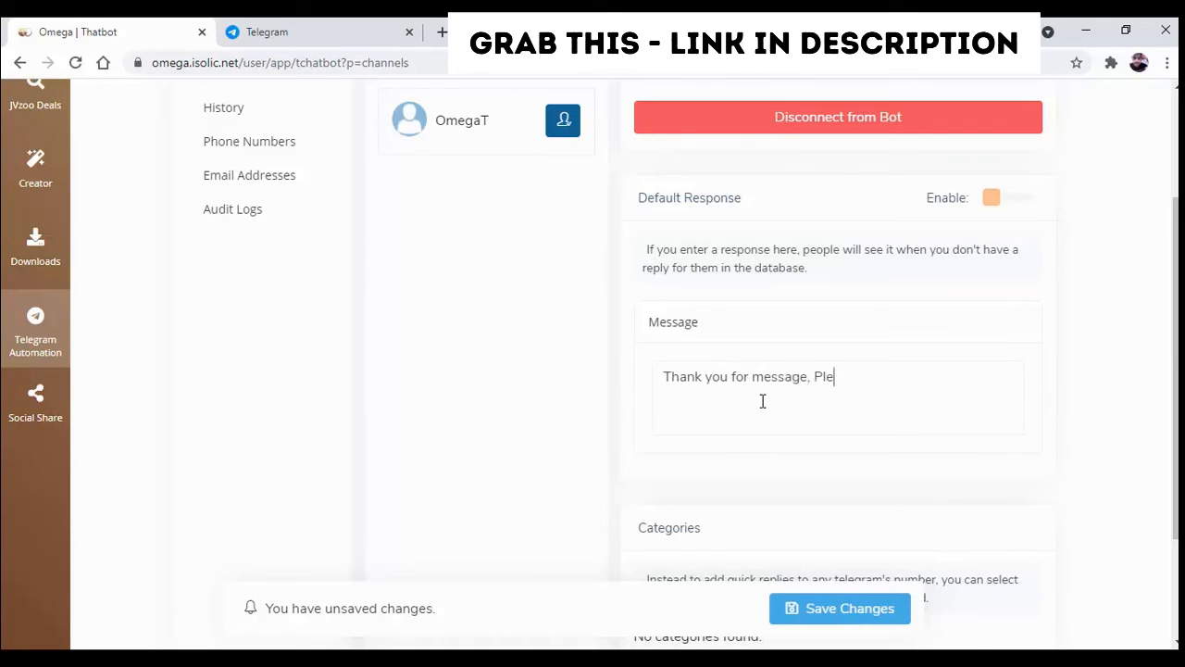
pyautogui.write('ase en')
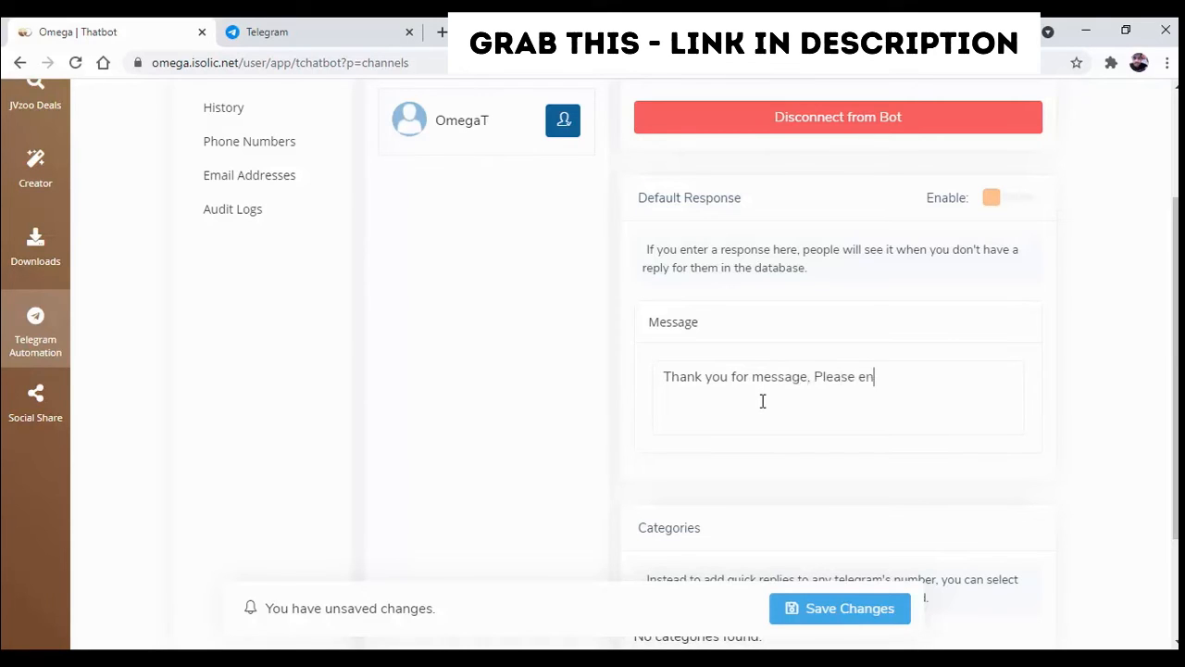
pyautogui.write('ter valid')
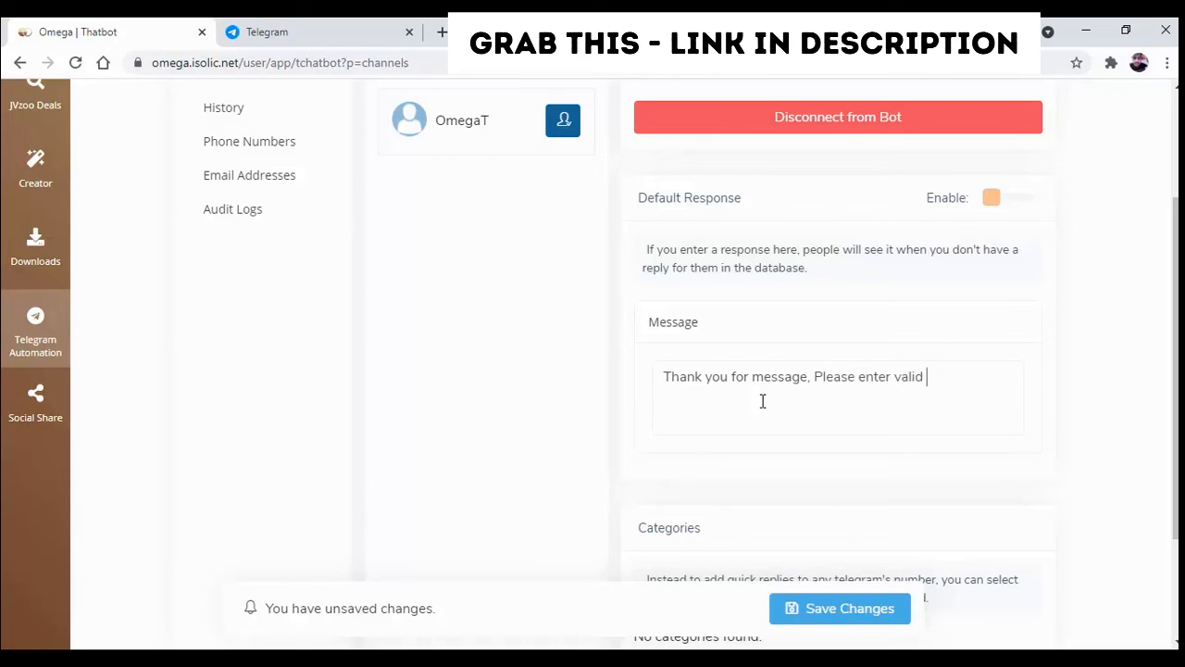
pyautogui.write('keyword.')
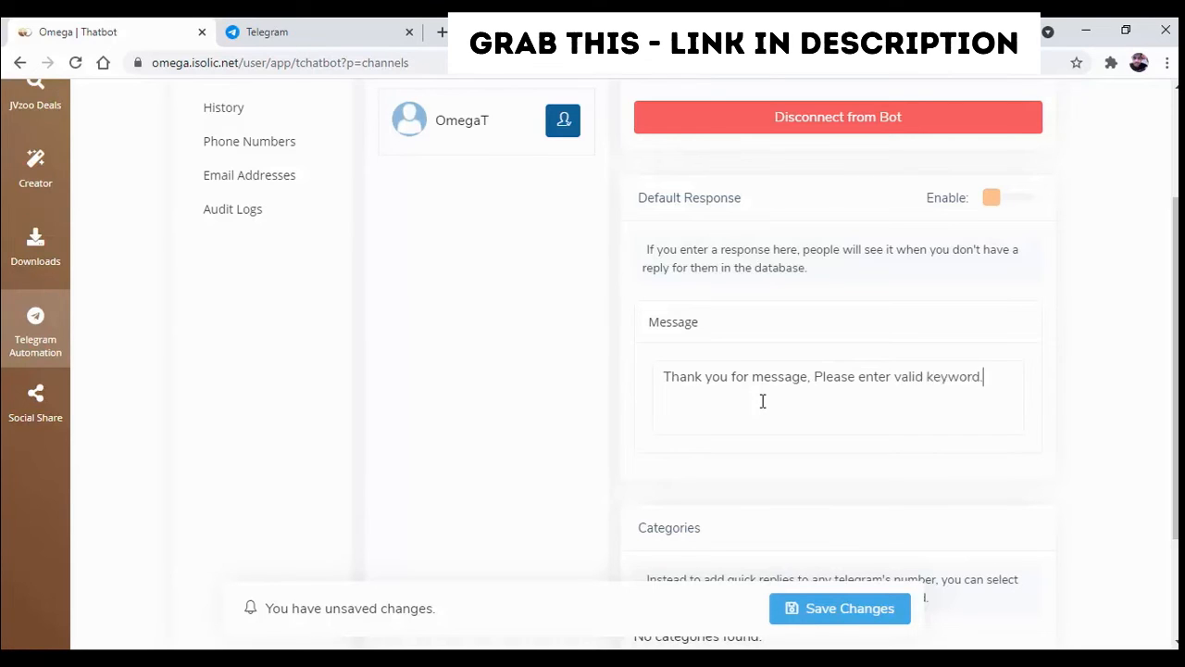
pyautogui.scroll(-3)
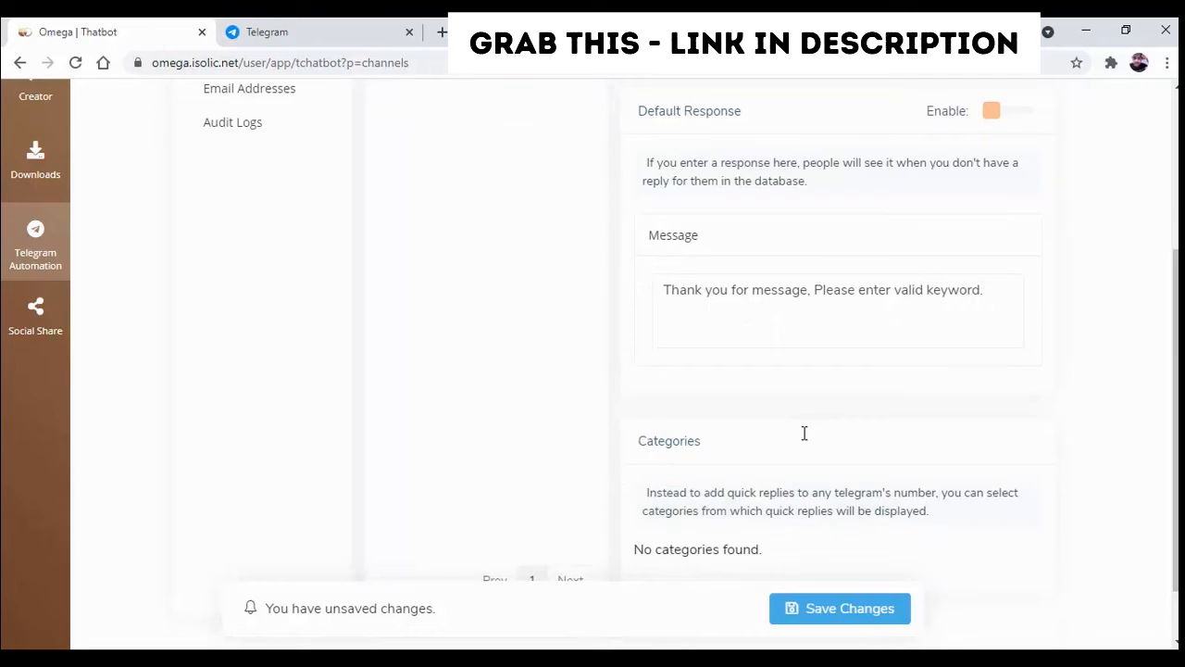
pyautogui.scroll(3)
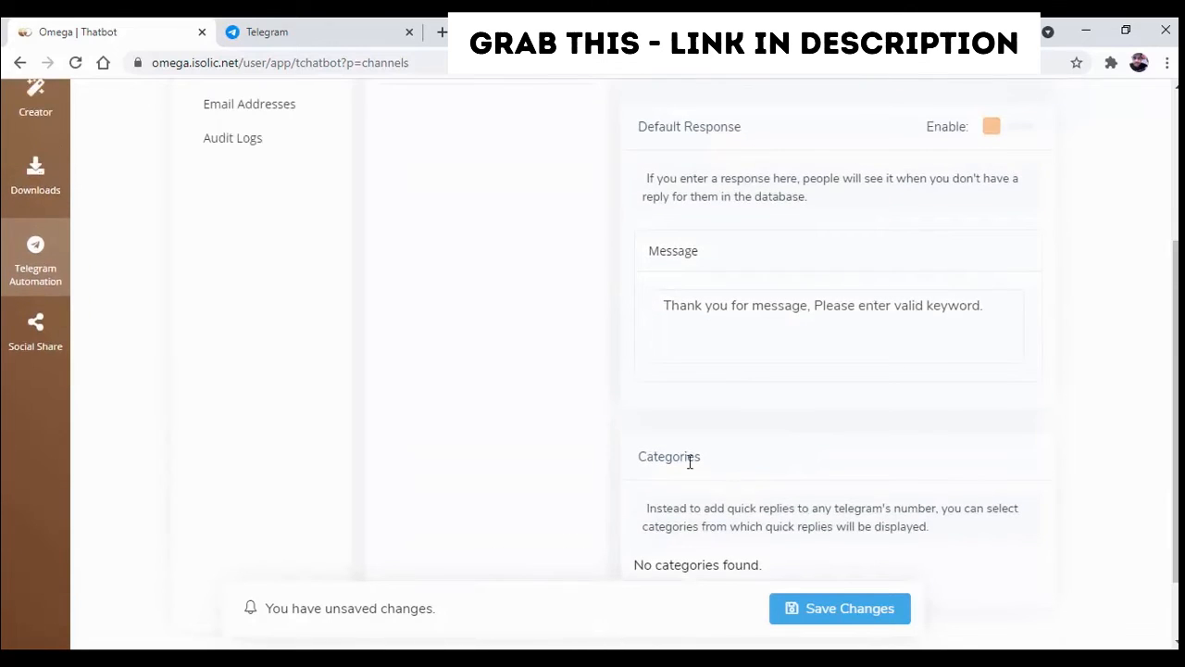
# Enable the OmegaT default response and save the changes until the success notice appears.
pyautogui.click(839, 608)
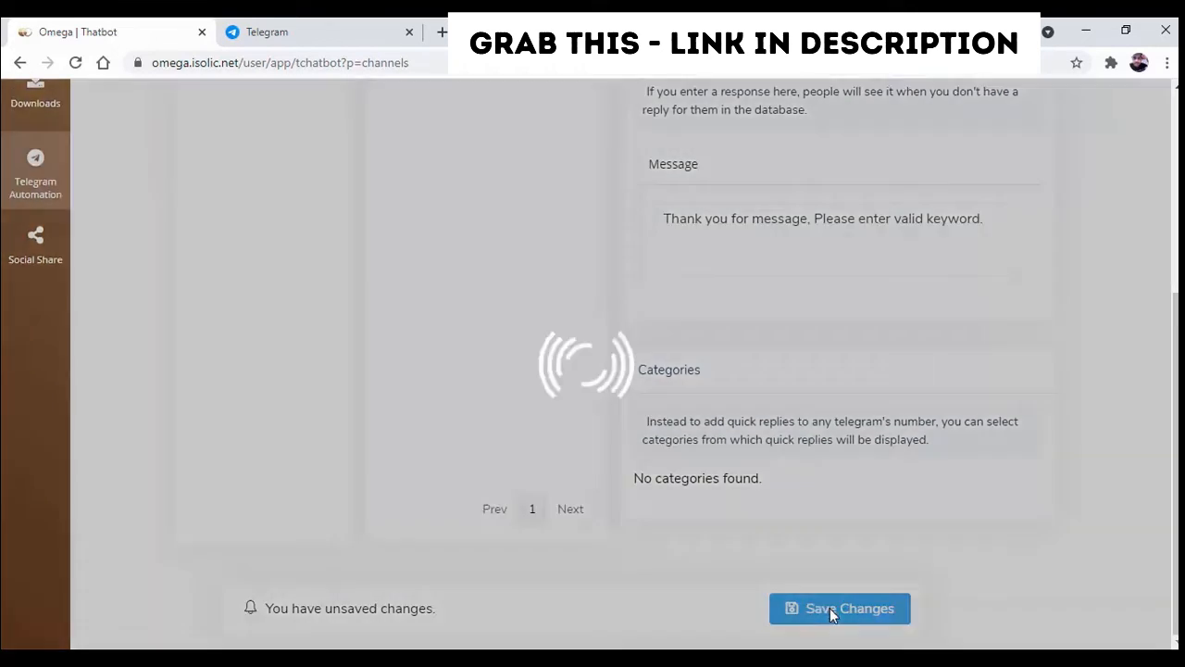
pyautogui.click(839, 608)
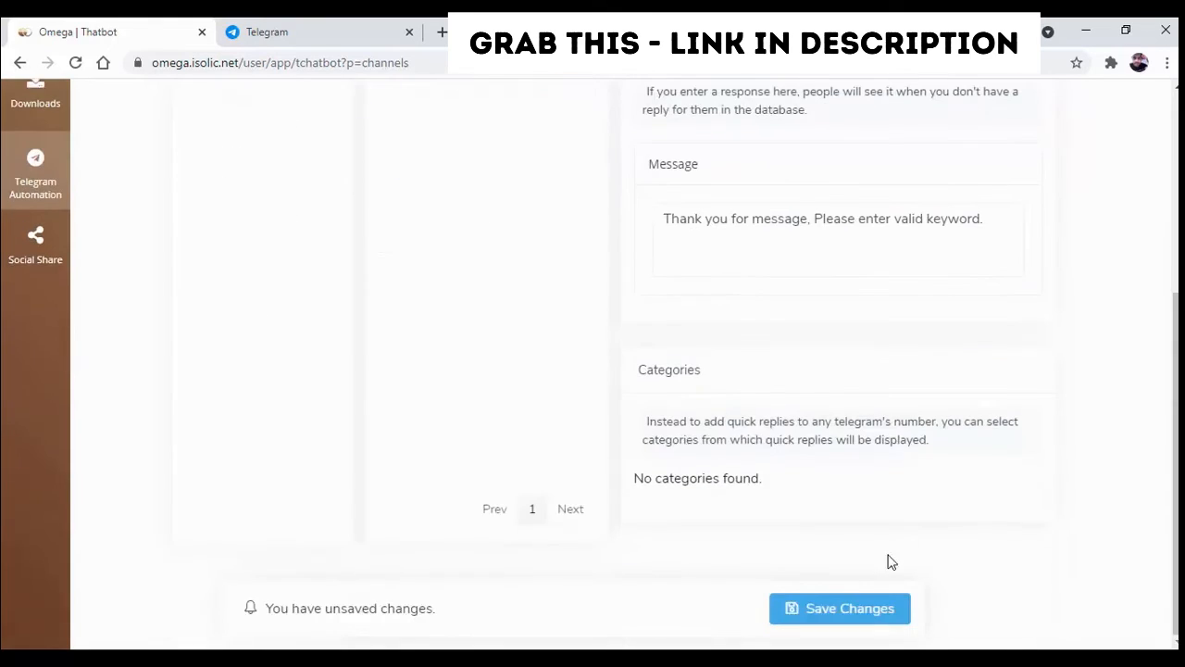
pyautogui.click(839, 608)
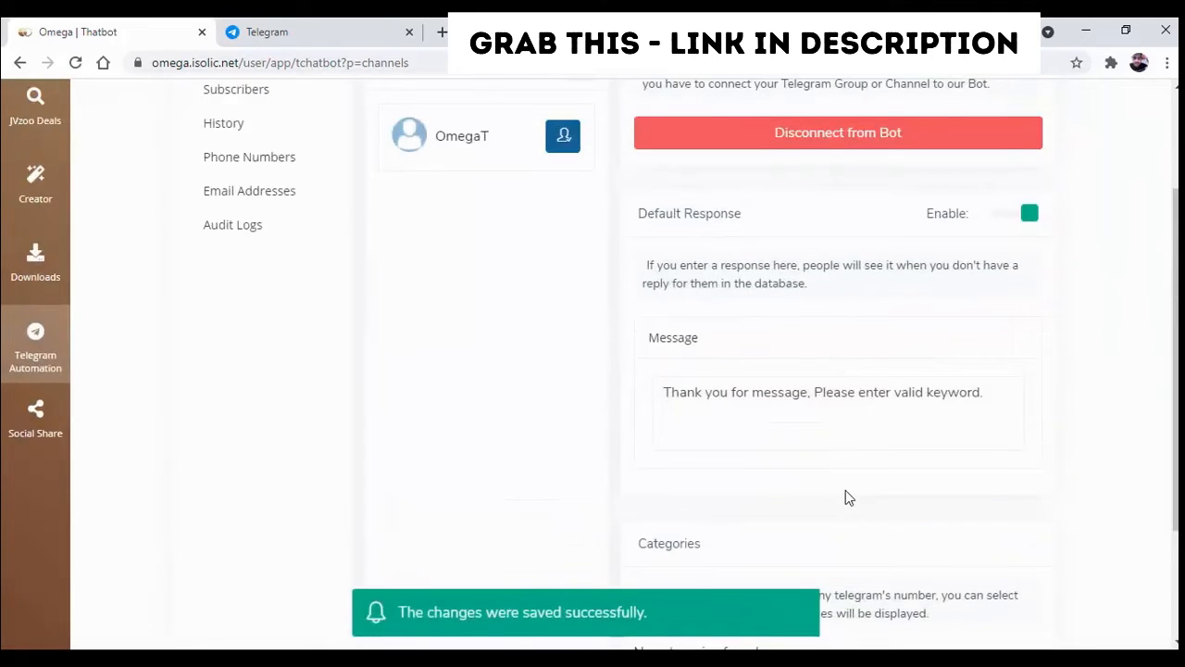
pyautogui.scroll(3)
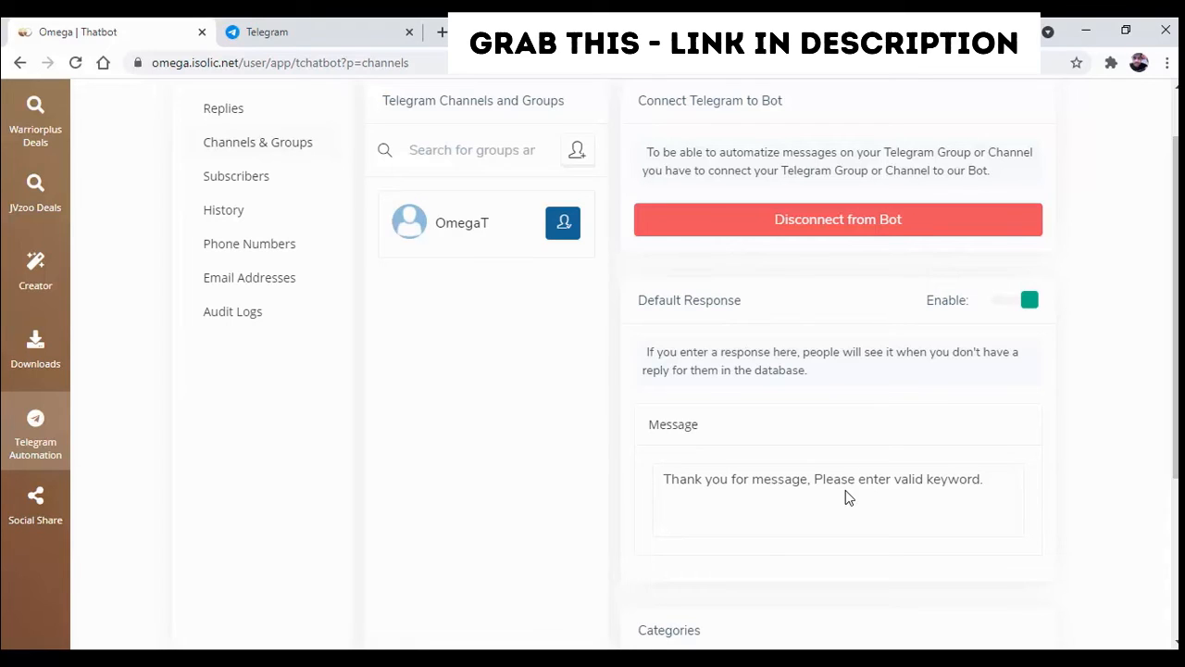
pyautogui.tripleClick(823, 479)
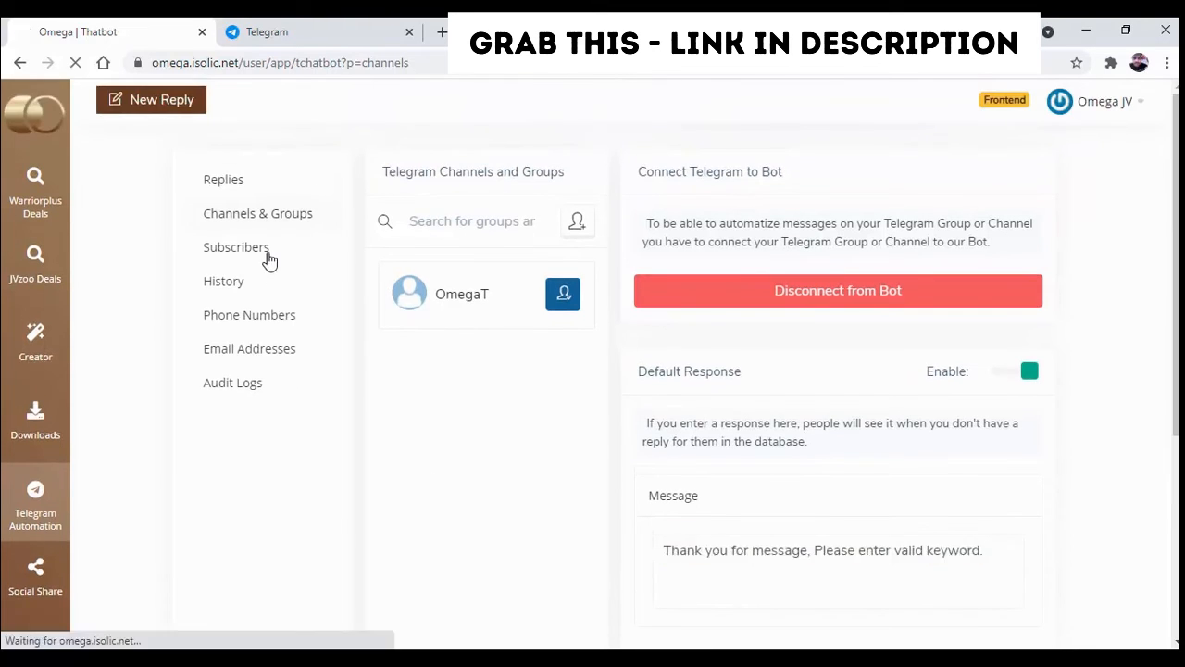
# Browse the empty Subscribers, History, Phone Numbers and Email pages, ending on the Audit Logs dashboard.
pyautogui.click(236, 247)
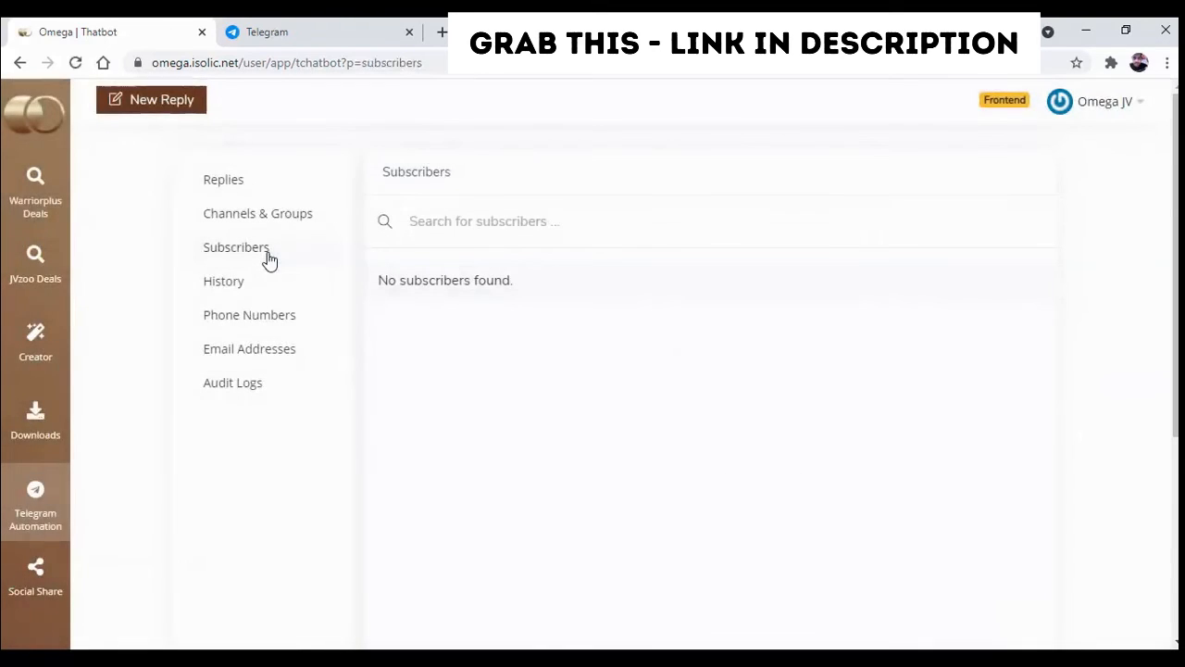
pyautogui.click(223, 280)
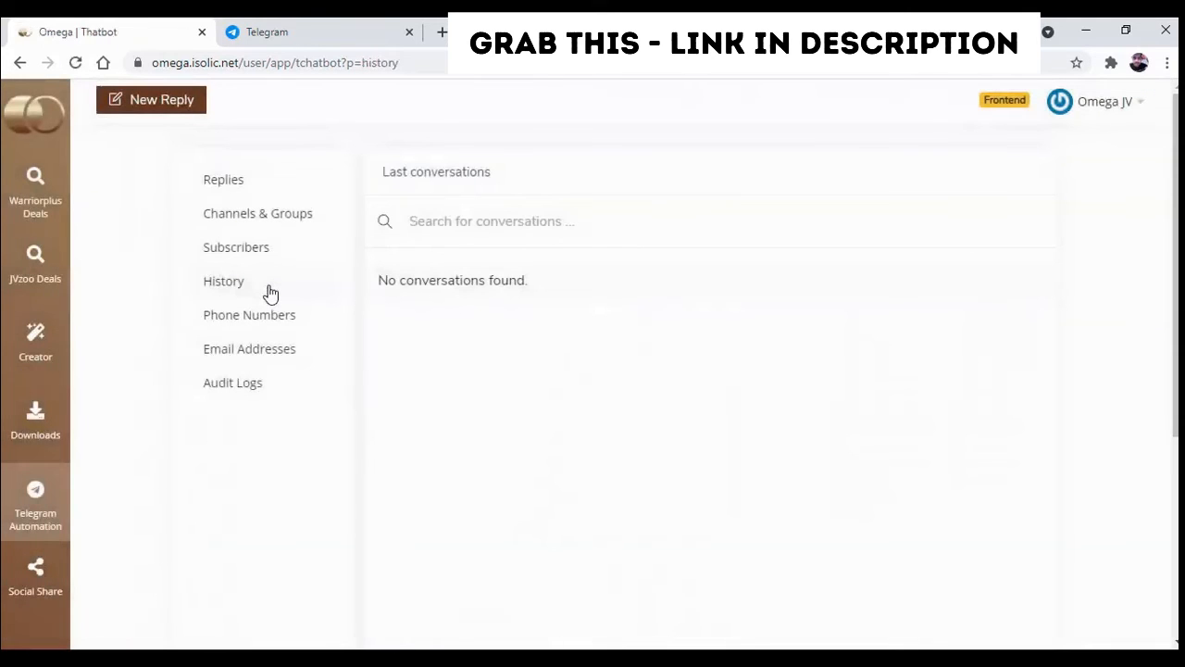
pyautogui.moveTo(249, 314)
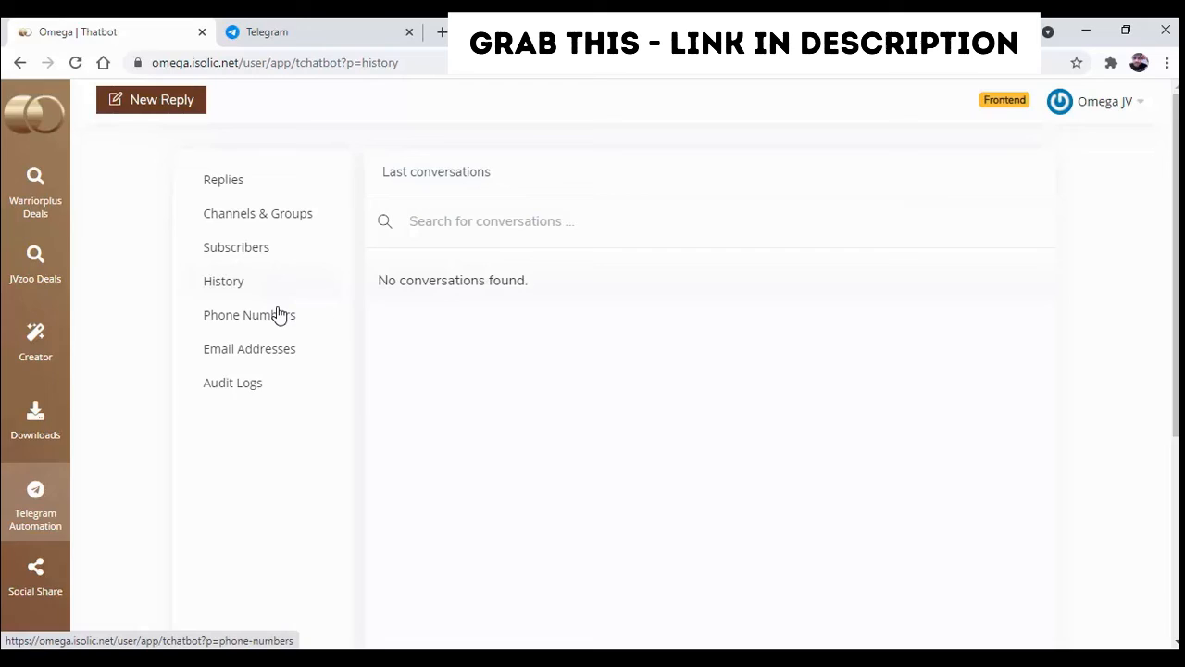
pyautogui.click(249, 315)
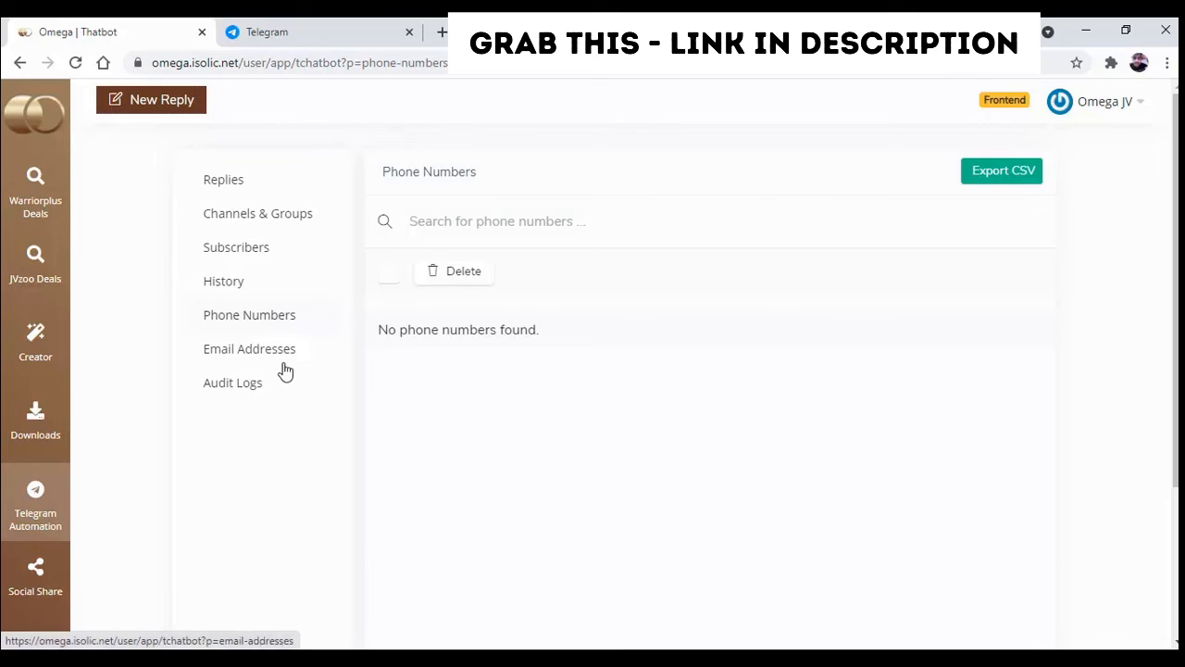
pyautogui.click(249, 348)
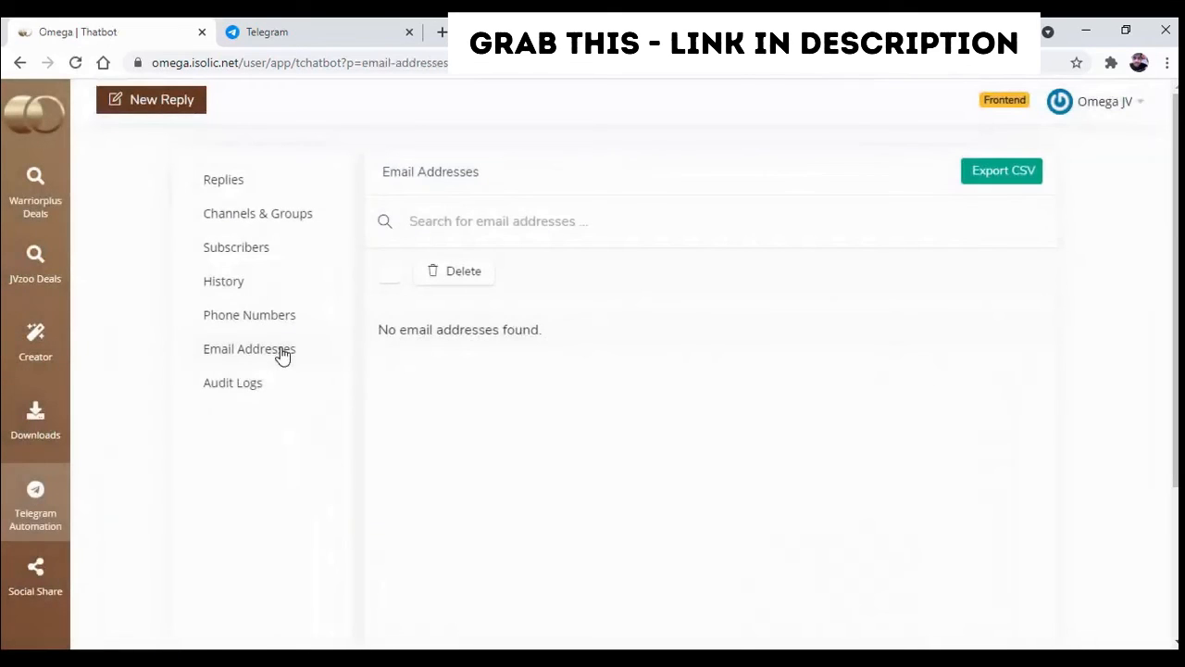
pyautogui.moveTo(269, 382)
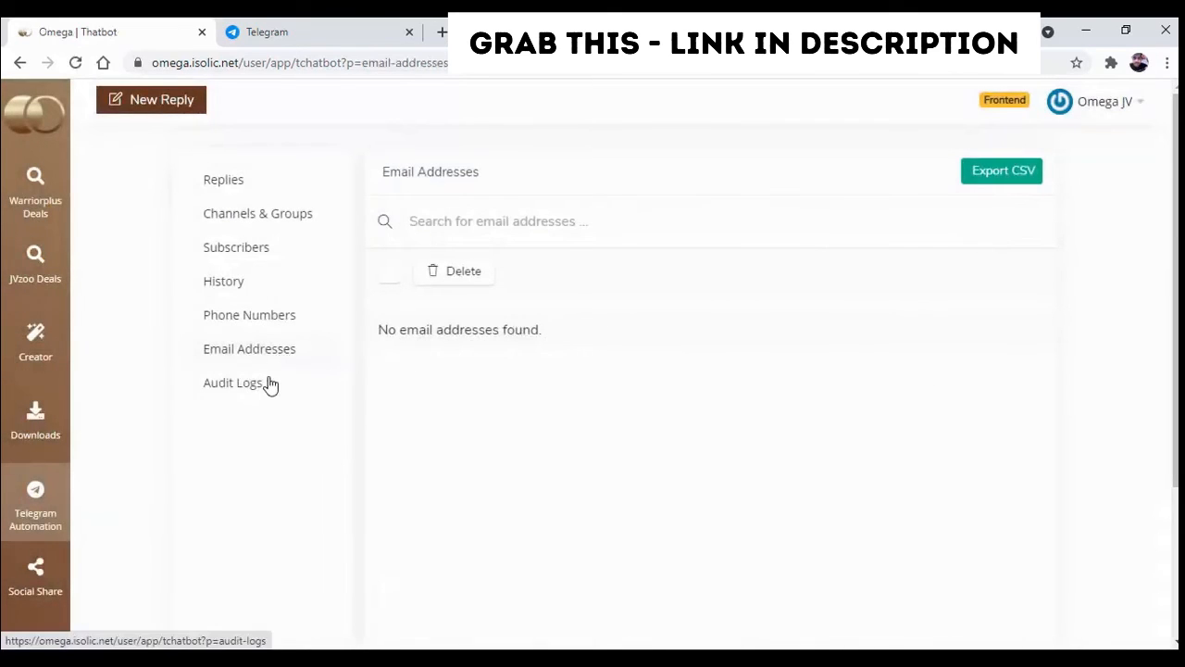
pyautogui.click(233, 383)
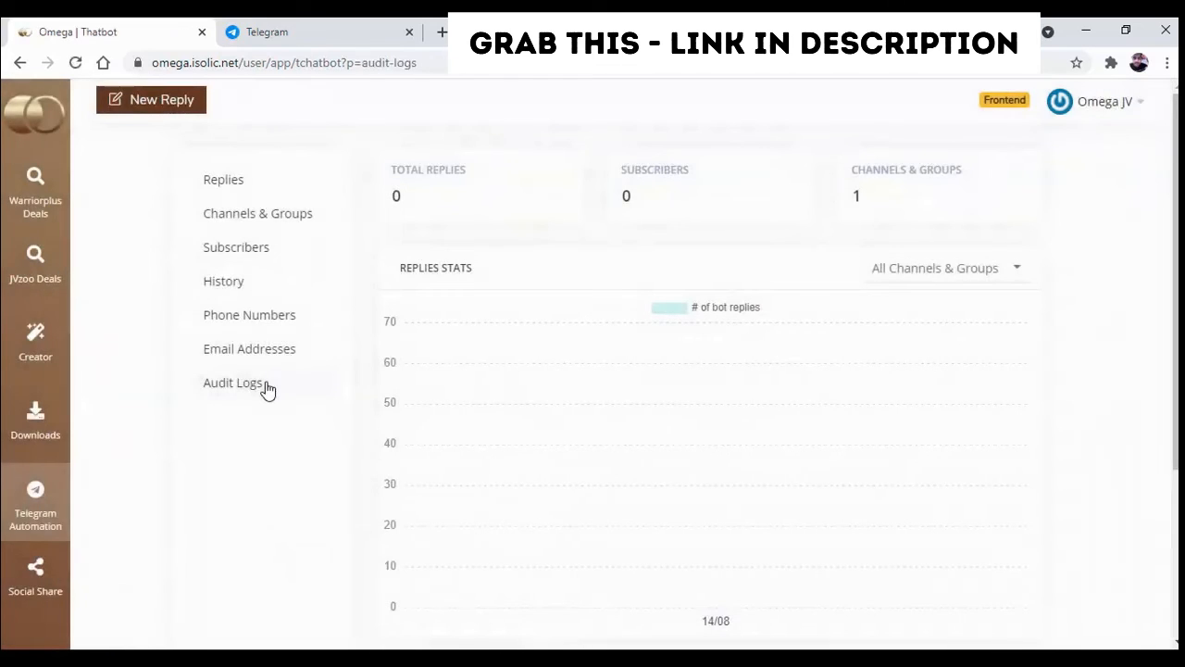
# Filter the Audit Logs replies stats chart to the OmegaT group, showing zero bot replies.
pyautogui.scroll(-3)
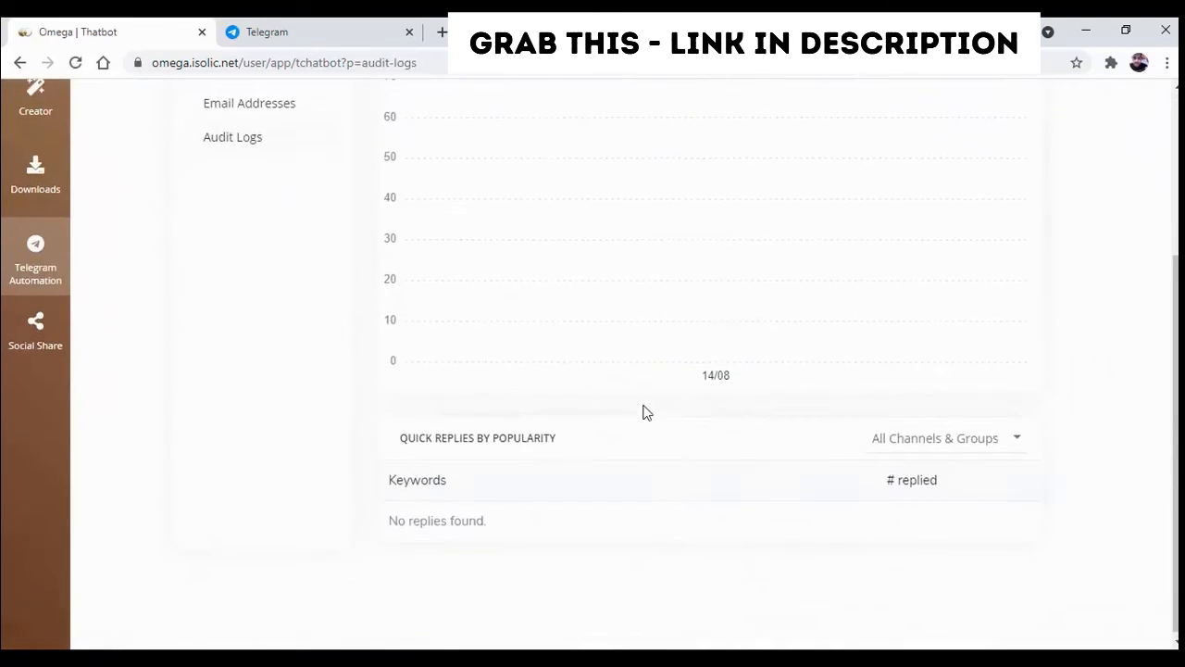
pyautogui.scroll(3)
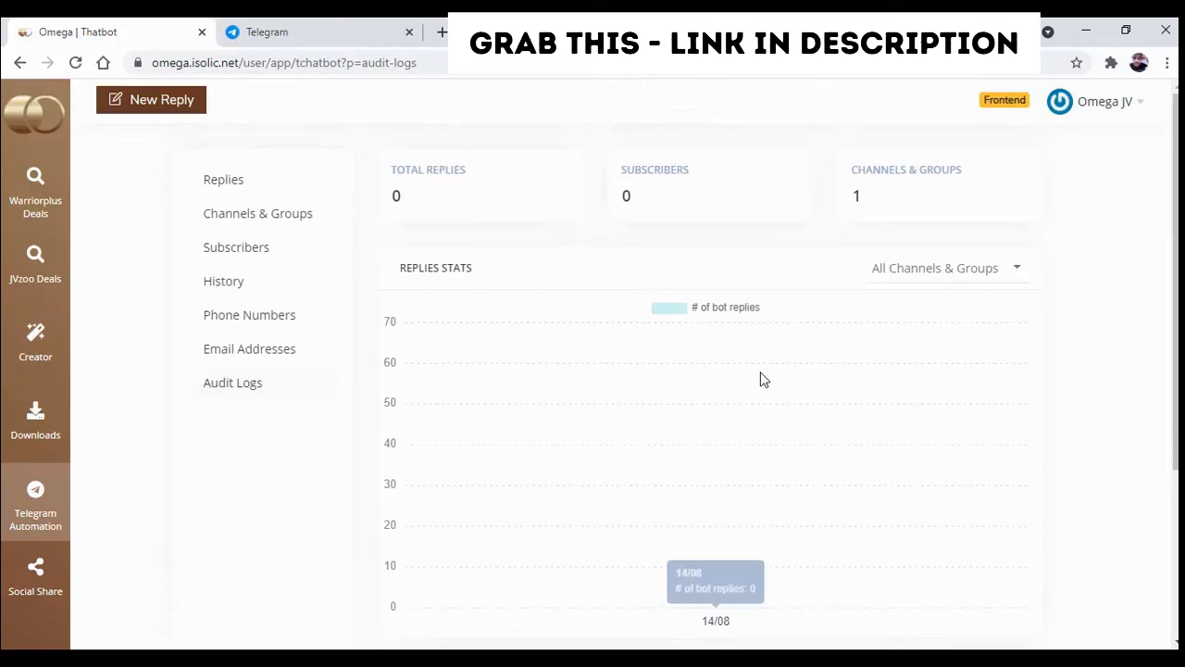
pyautogui.click(944, 268)
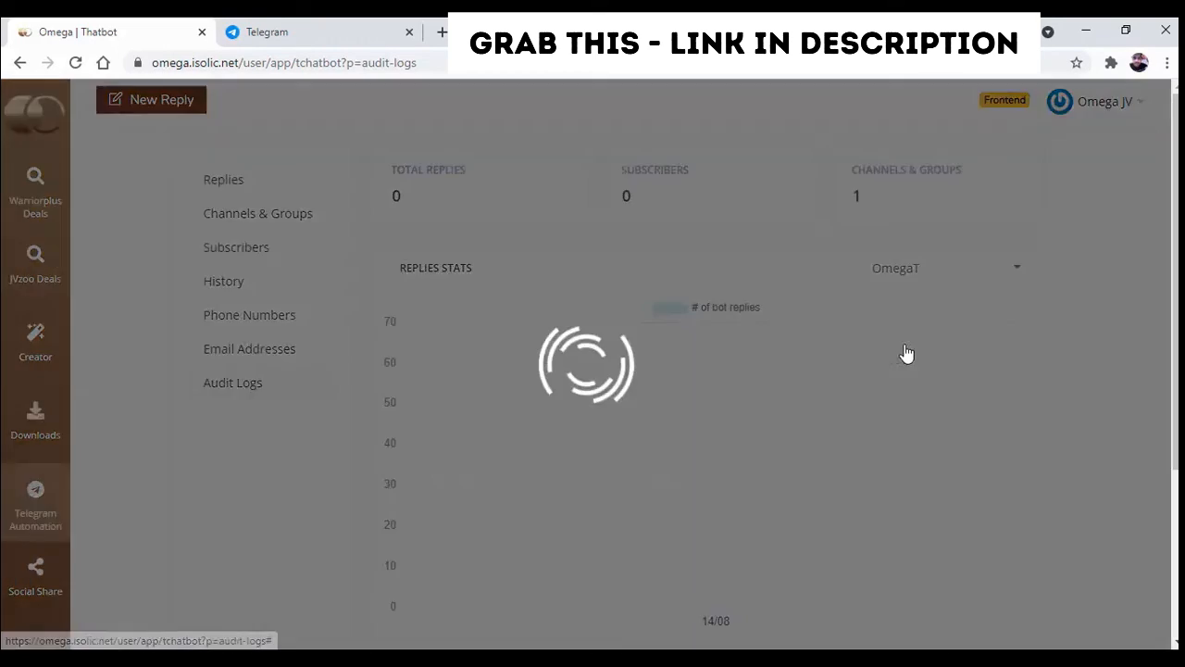
pyautogui.scroll(-3)
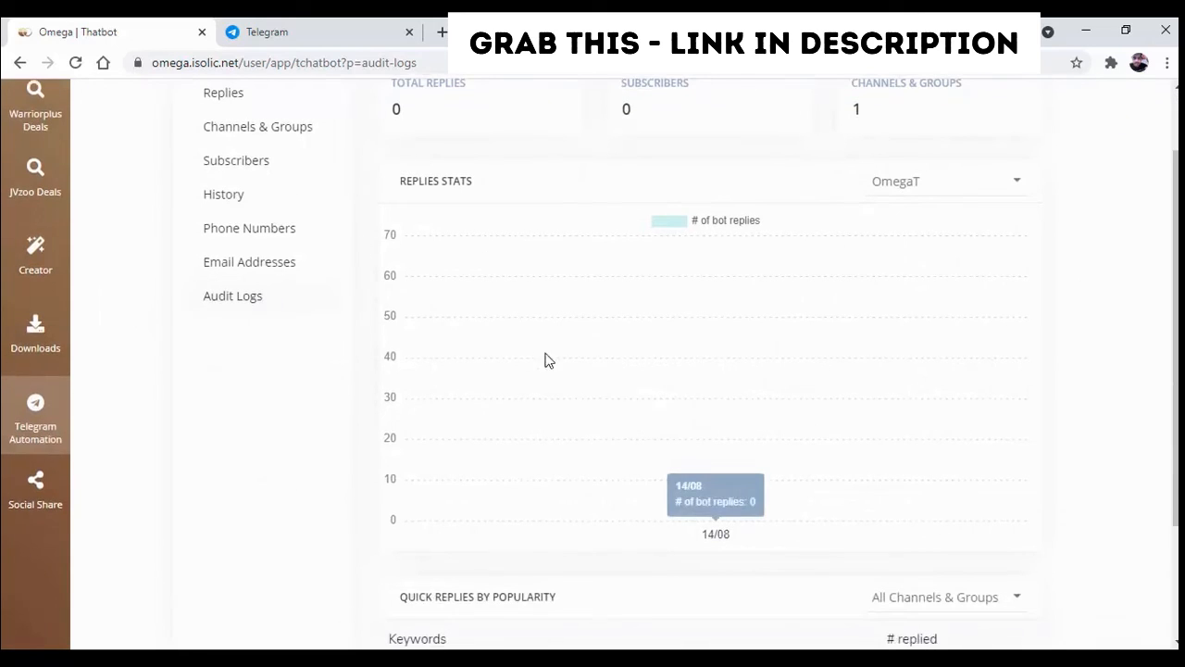
pyautogui.scroll(3)
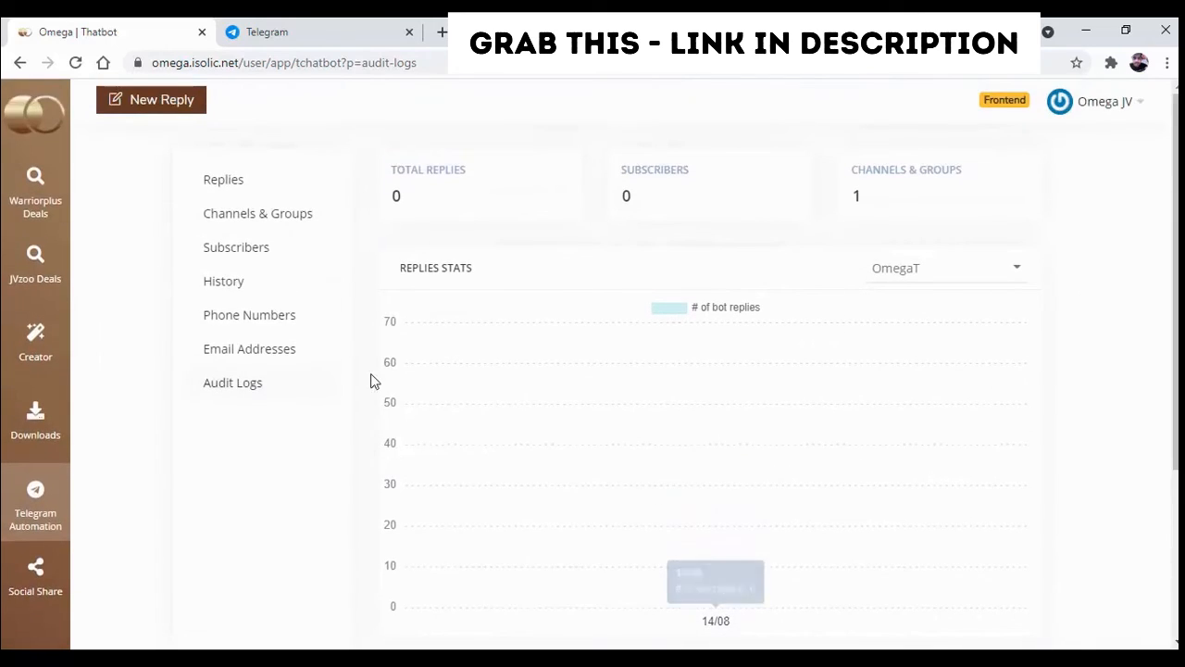